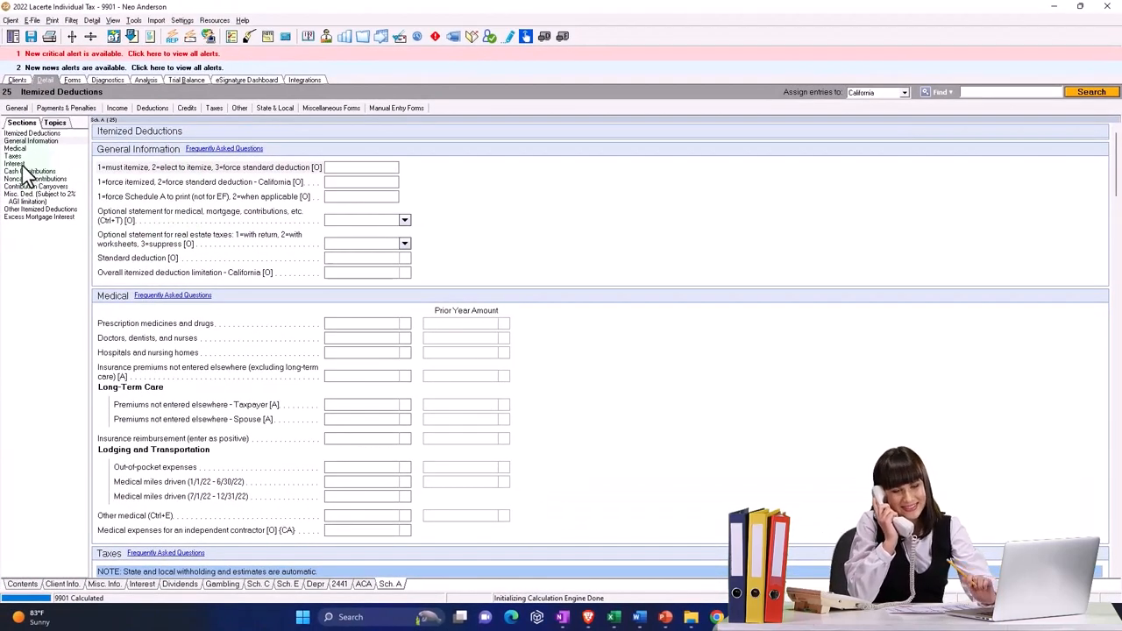
# Review the Taxes portion of the itemized deductions before viewing the 2022 Form 1040.
pyautogui.click(14, 163)
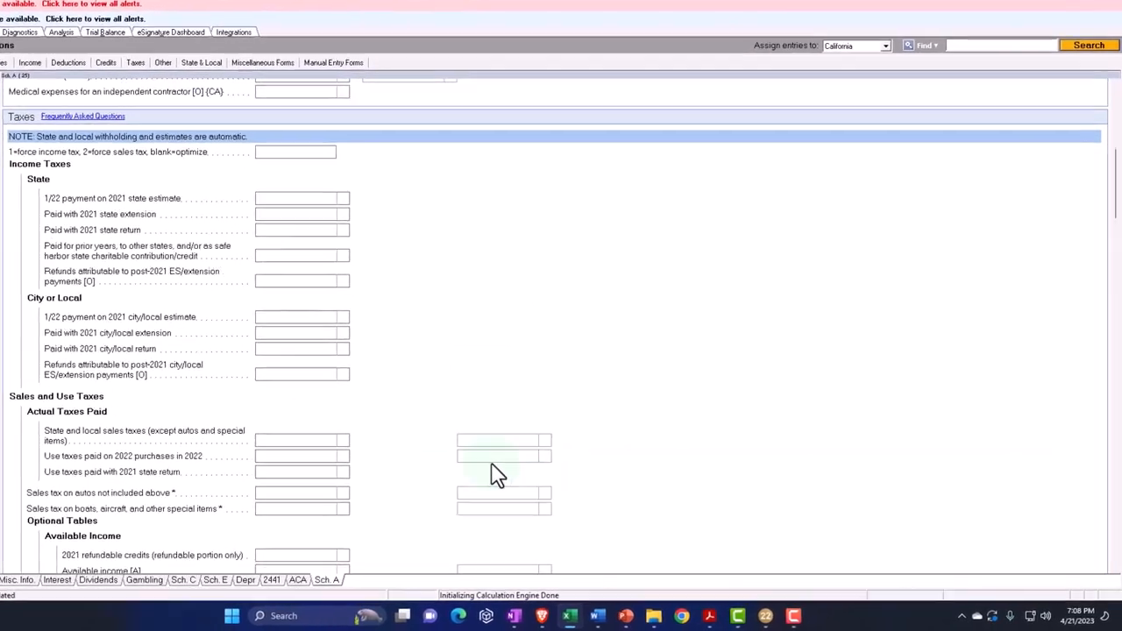
pyautogui.scroll(-3)
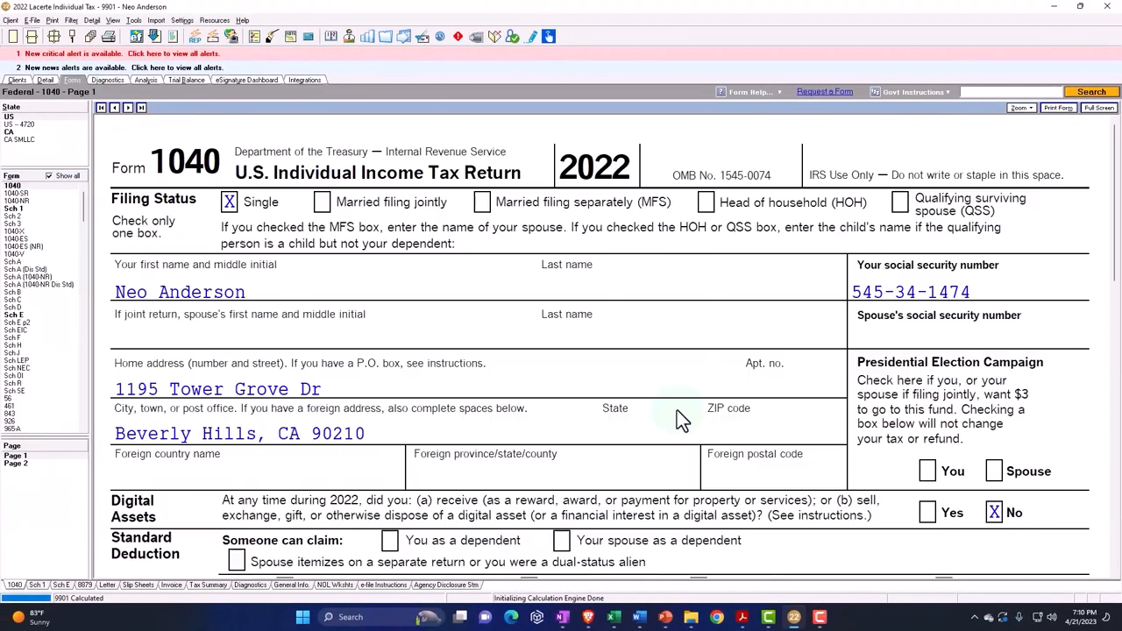
# Scroll the form down to Schedule A line 8 showing 1,350 mortgage interest.
pyautogui.scroll(-3)
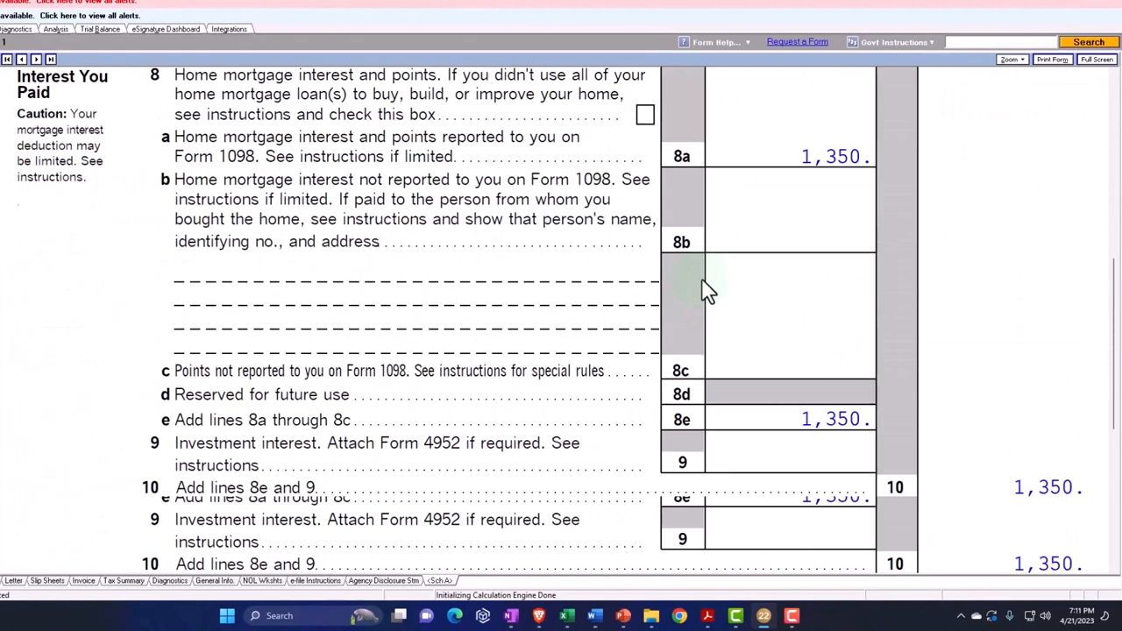
pyautogui.scroll(-3)
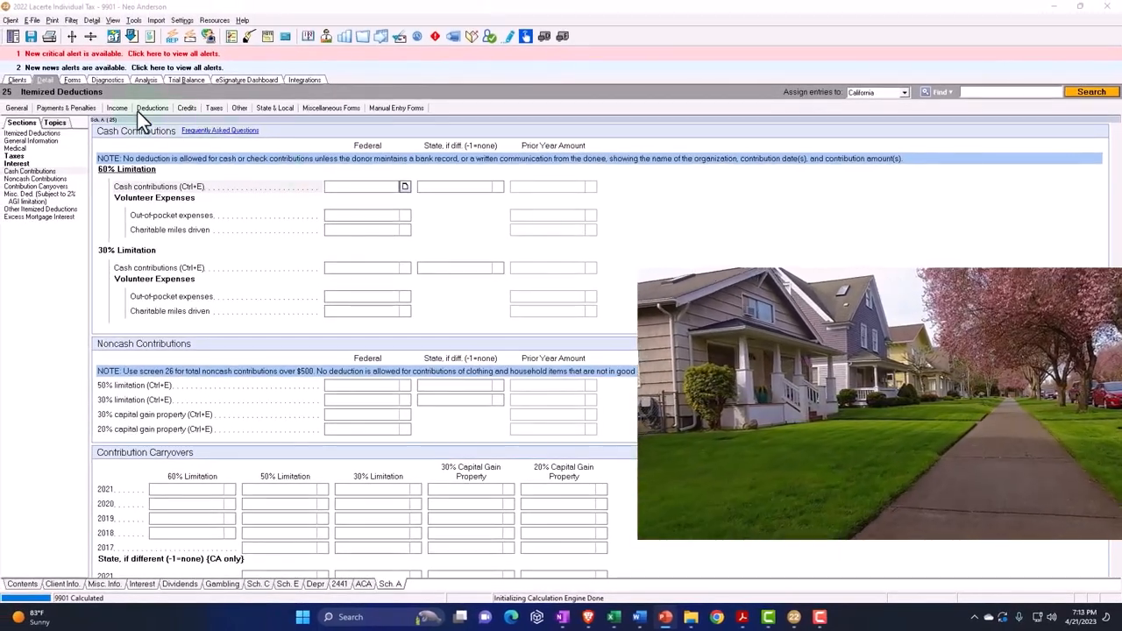
# Go to Income > Rental & Royalty and review the Building and Land depreciation entries.
pyautogui.click(117, 109)
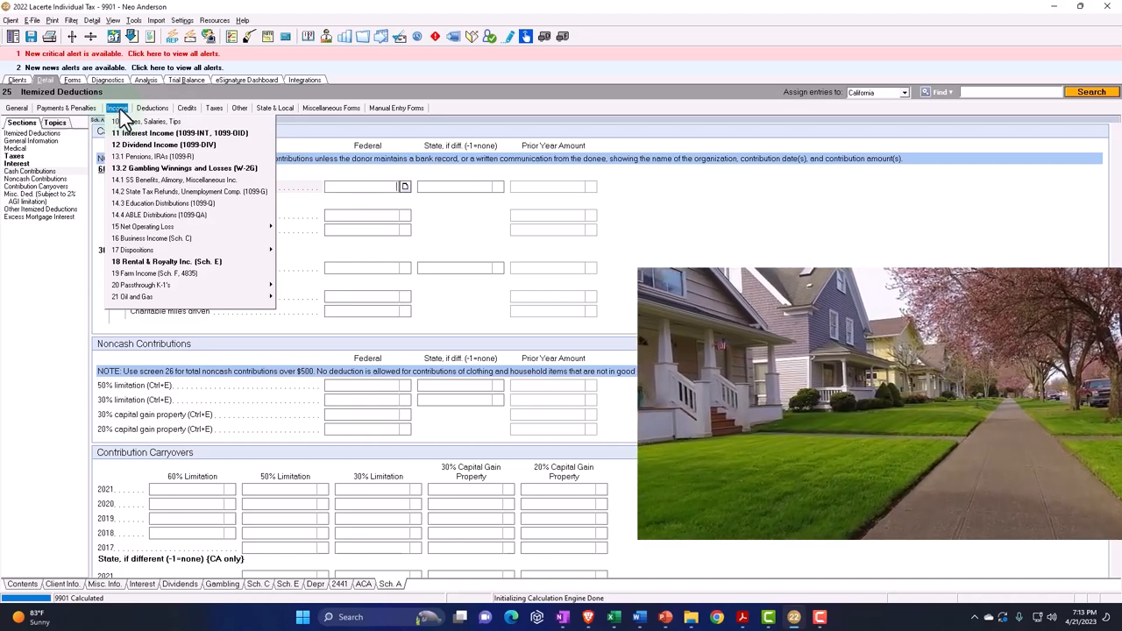
pyautogui.click(150, 109)
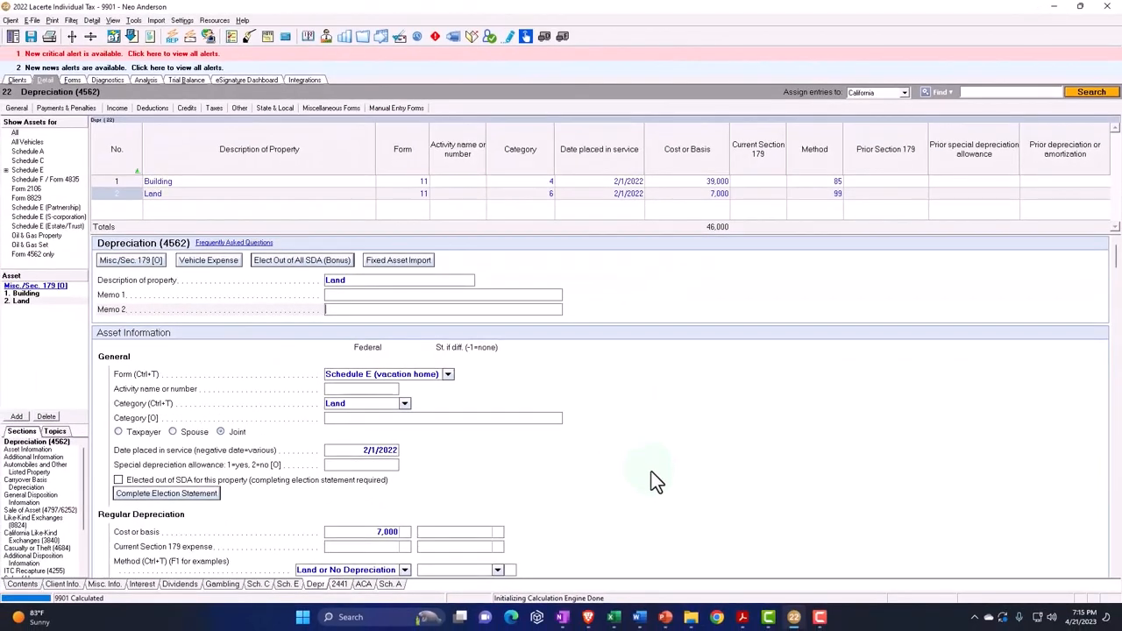
pyautogui.scroll(-3)
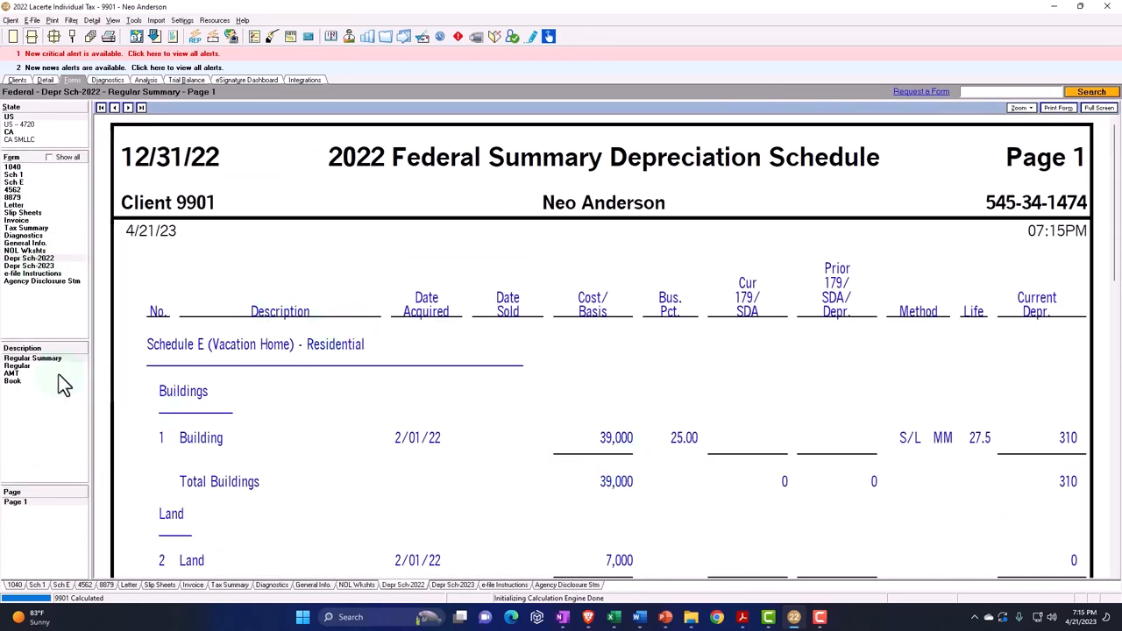
# Show the Regular (full) depreciation schedule with $46,000 basis and $310 total depreciation.
pyautogui.click(16, 367)
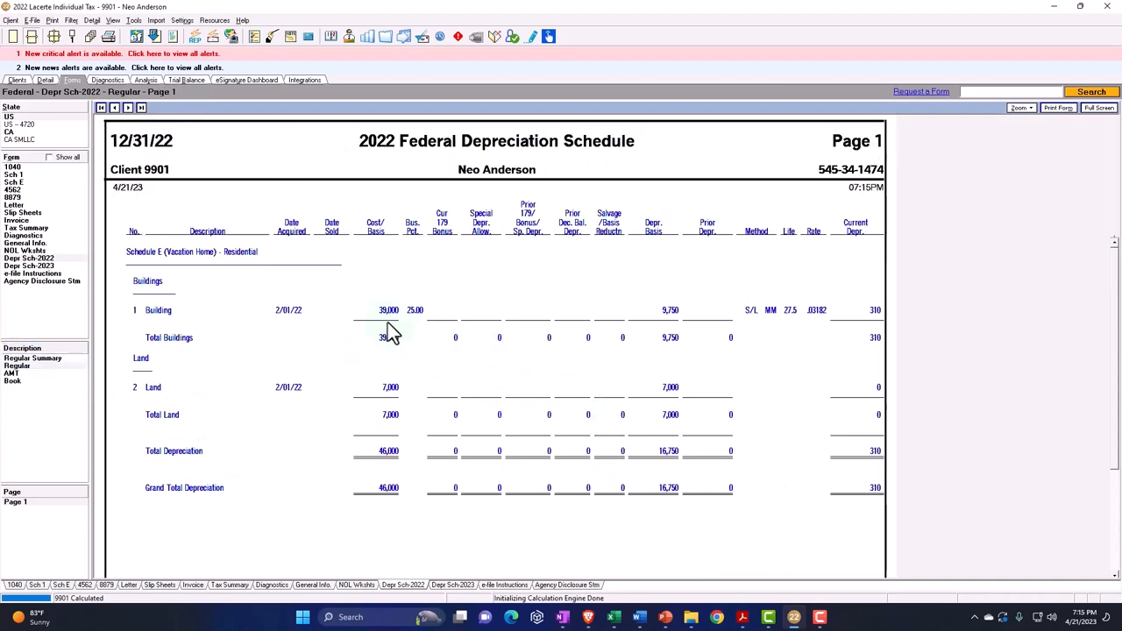
pyautogui.moveTo(412, 330)
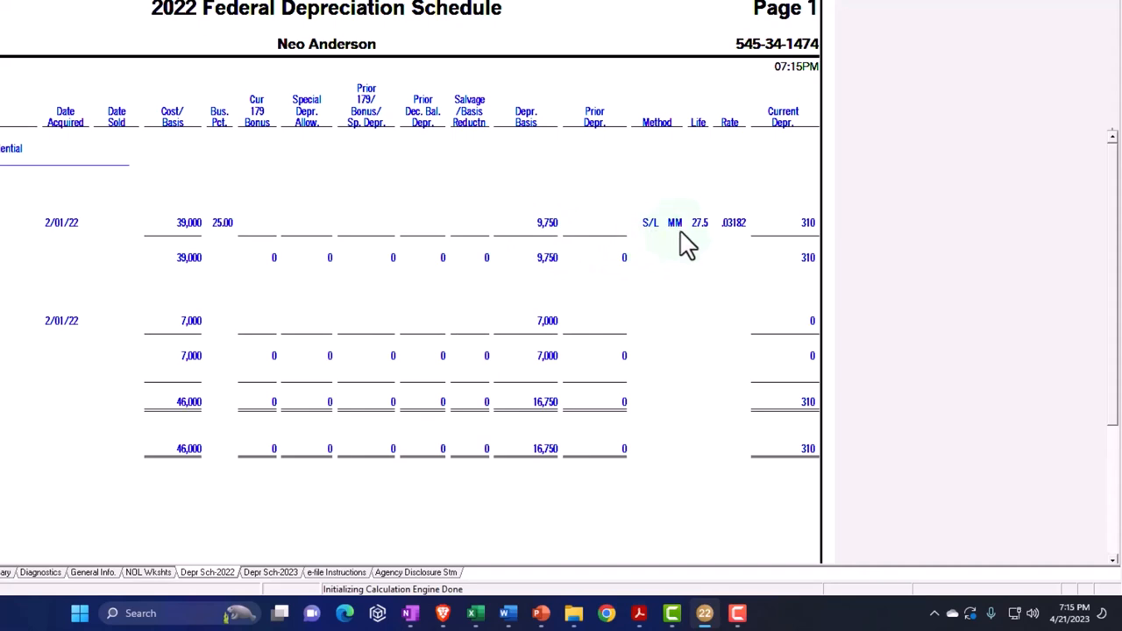
pyautogui.moveTo(697, 249)
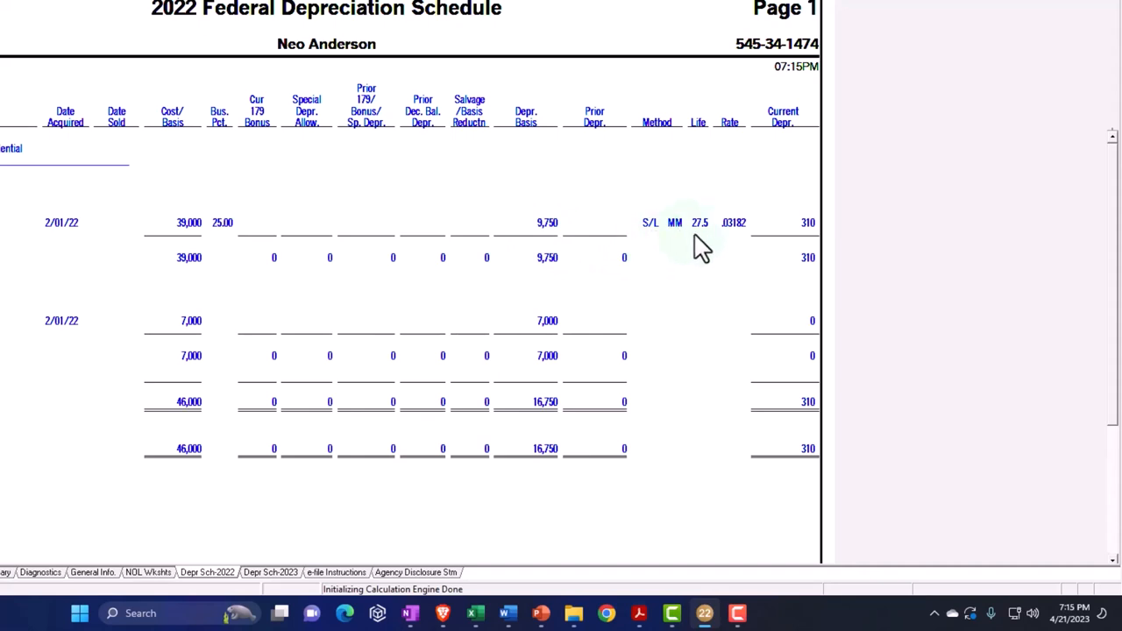
pyautogui.moveTo(727, 249)
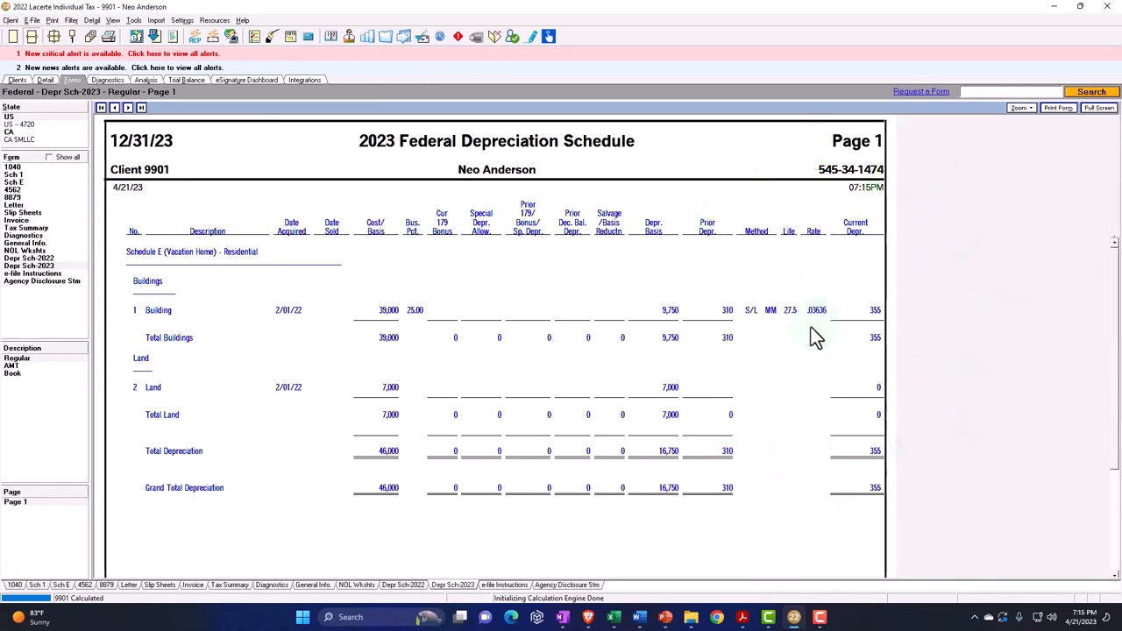
pyautogui.moveTo(828, 403)
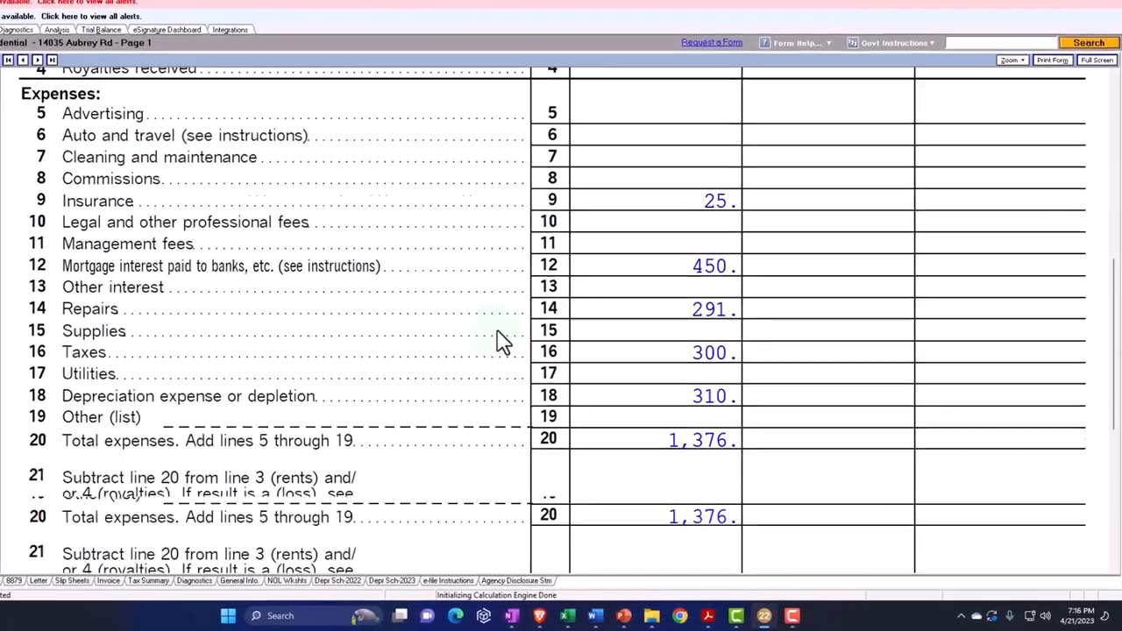
# Scroll Schedule E to the expense lines showing $310 depreciation and $1,376 expenses.
pyautogui.scroll(-3)
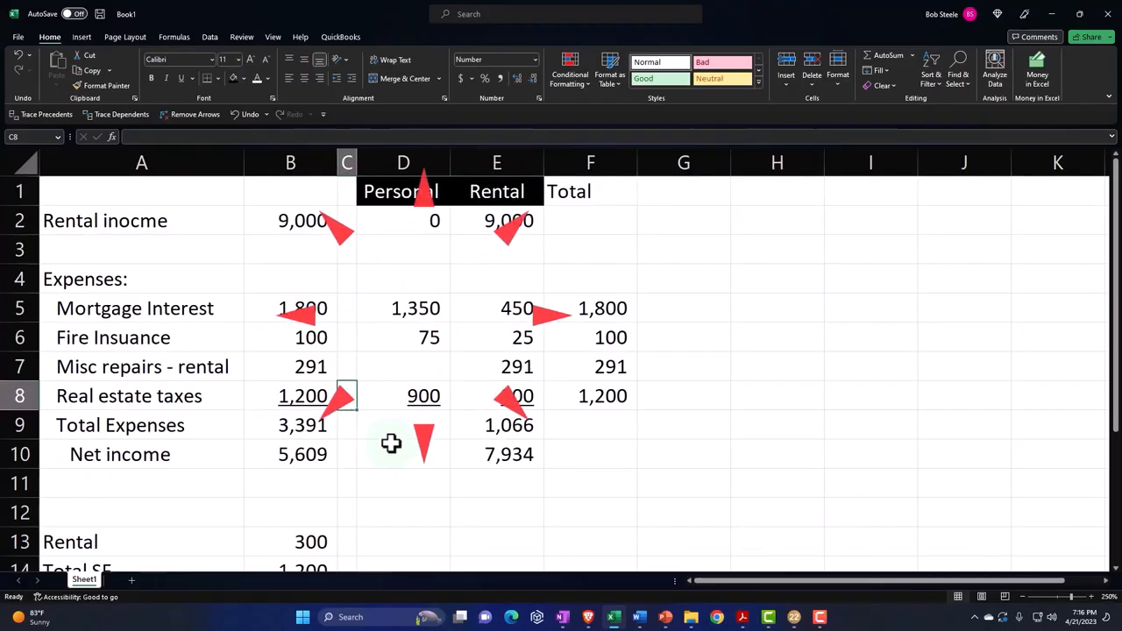
# Check the rental net income formula in E10 (9,000 income less 1,066 expenses = 7,934).
pyautogui.click(499, 455)
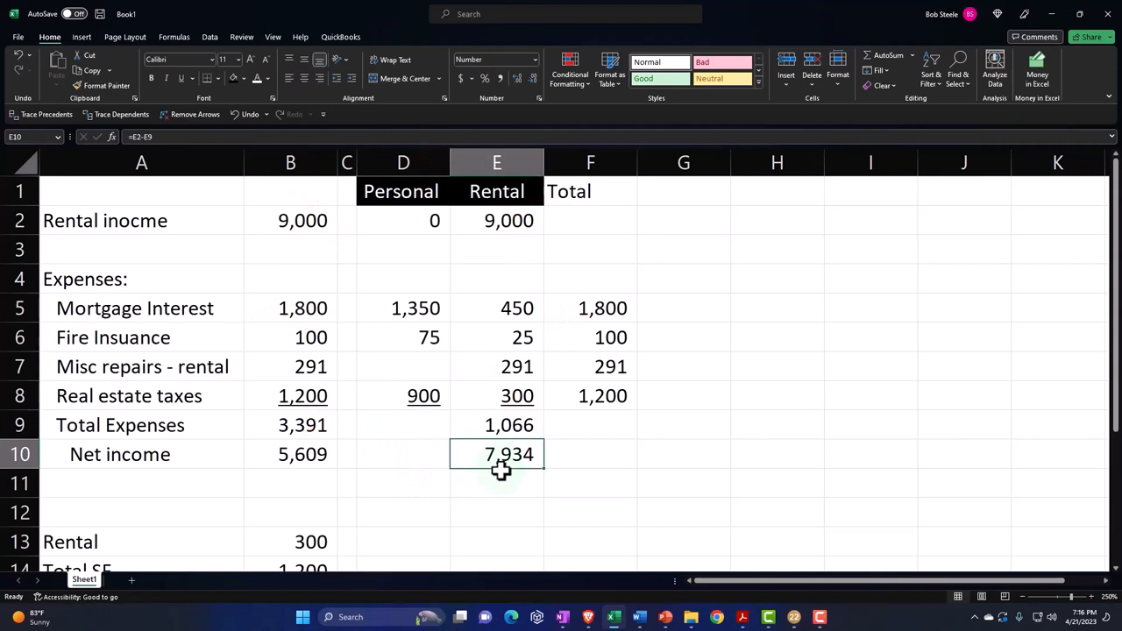
pyautogui.click(496, 484)
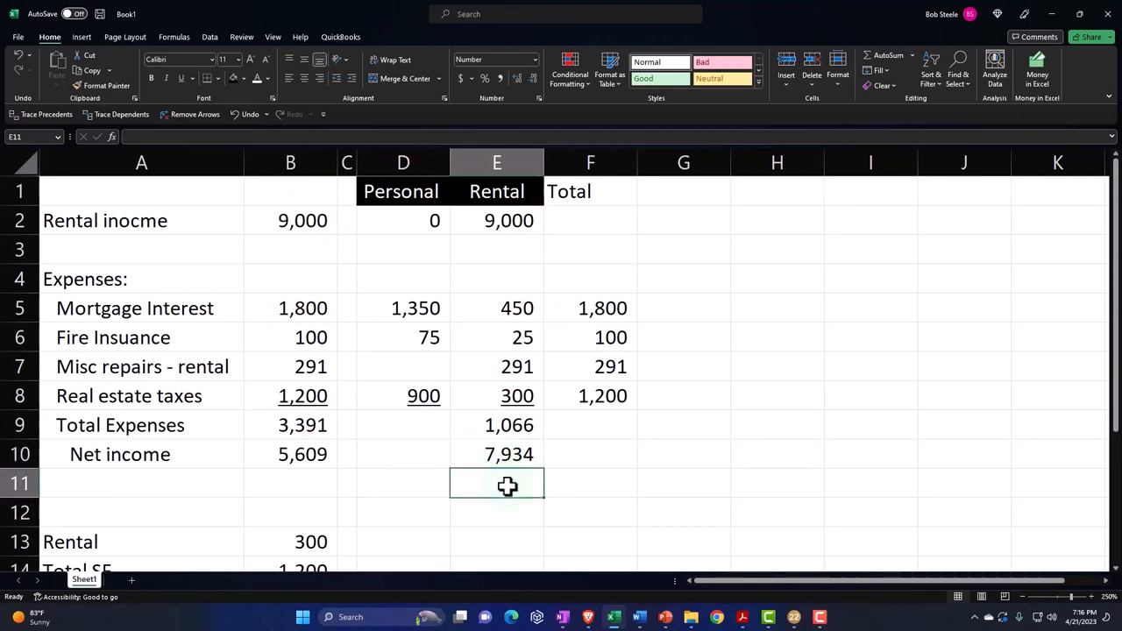
pyautogui.moveTo(401, 19)
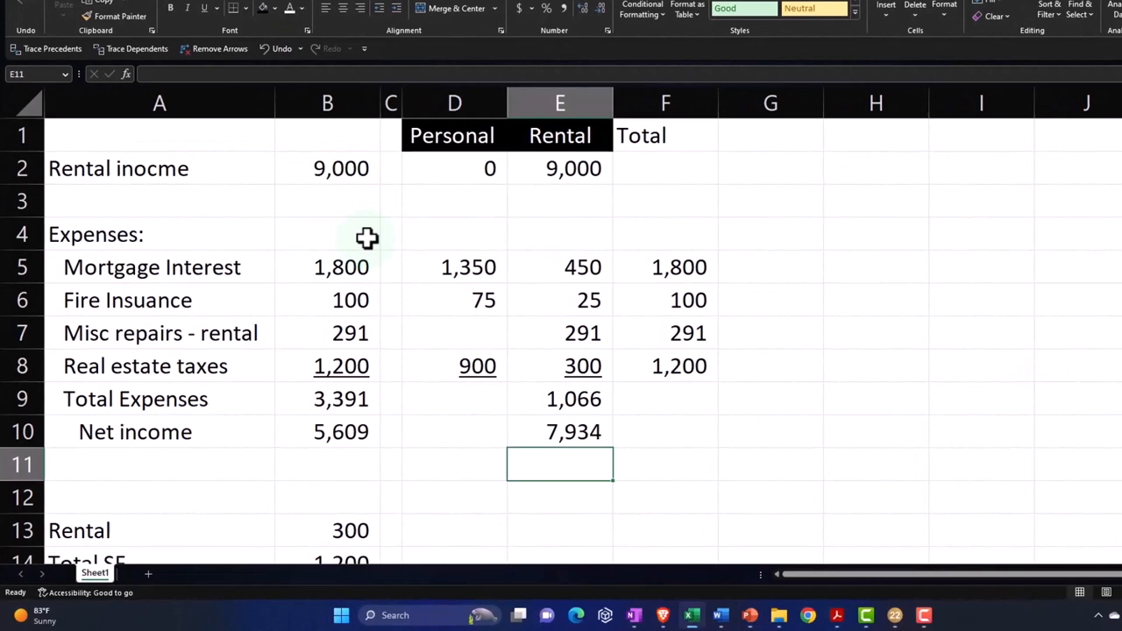
pyautogui.moveTo(372, 222)
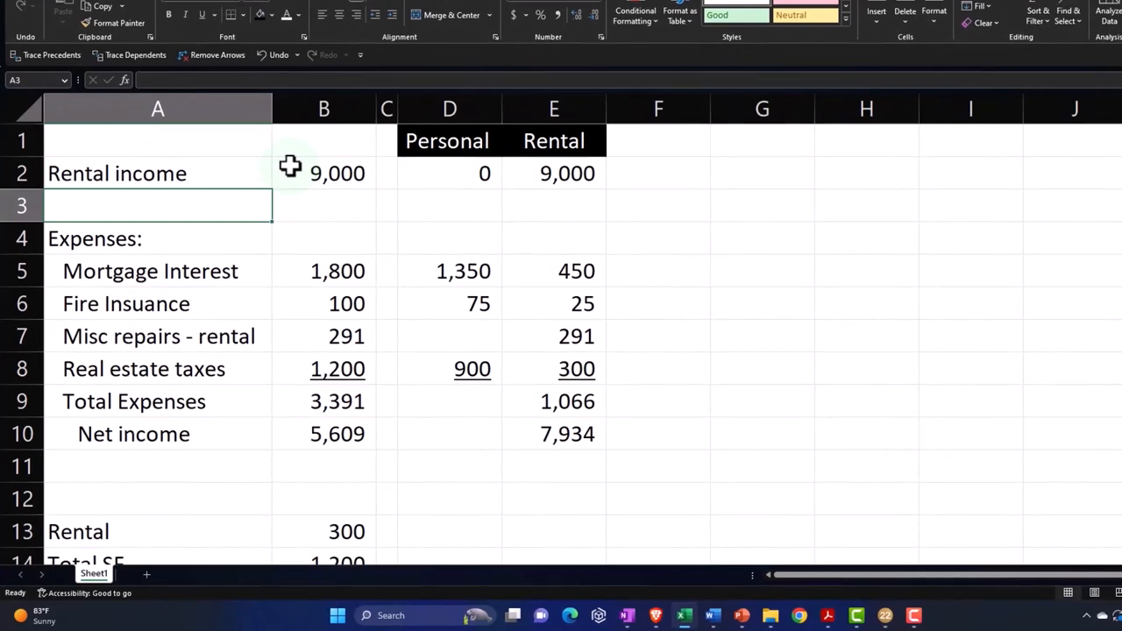
pyautogui.click(322, 174)
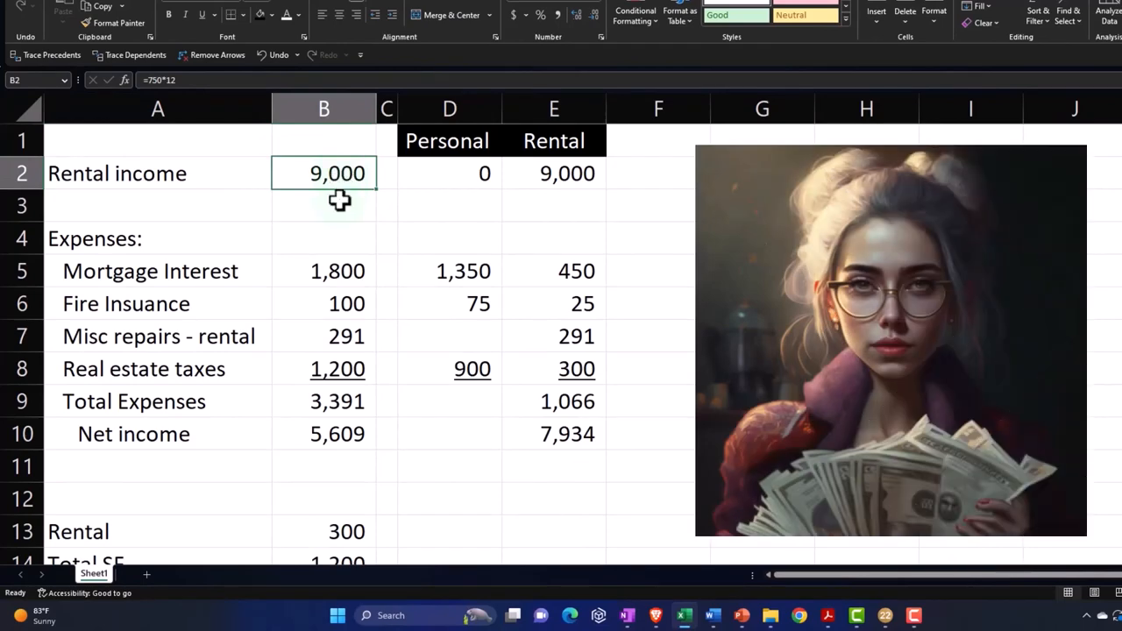
pyautogui.write('=7')
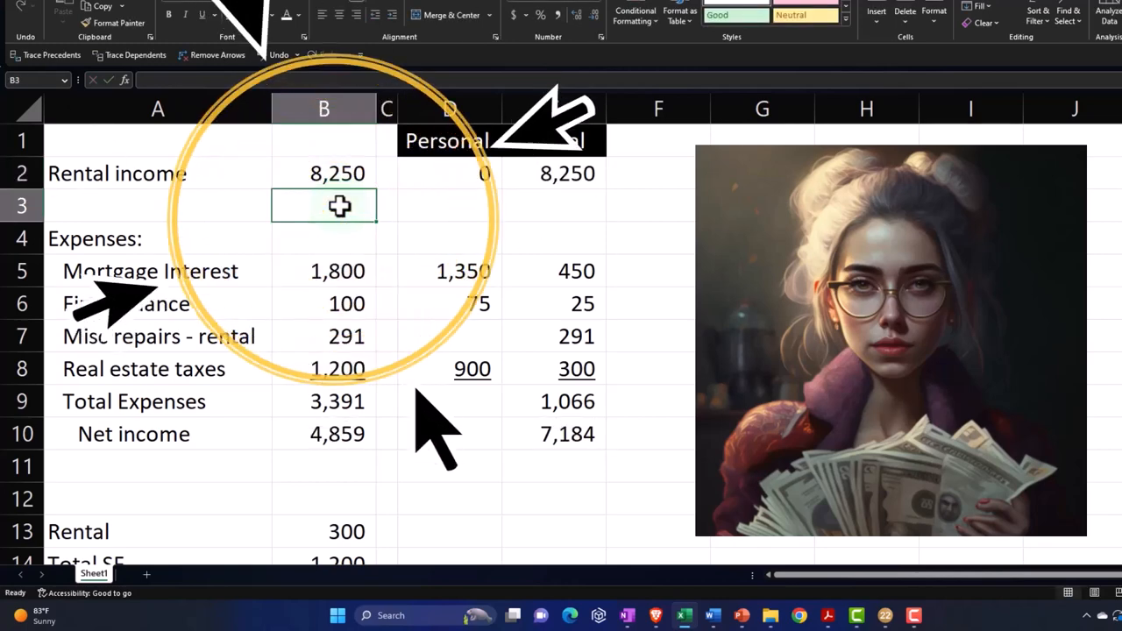
pyautogui.click(323, 270)
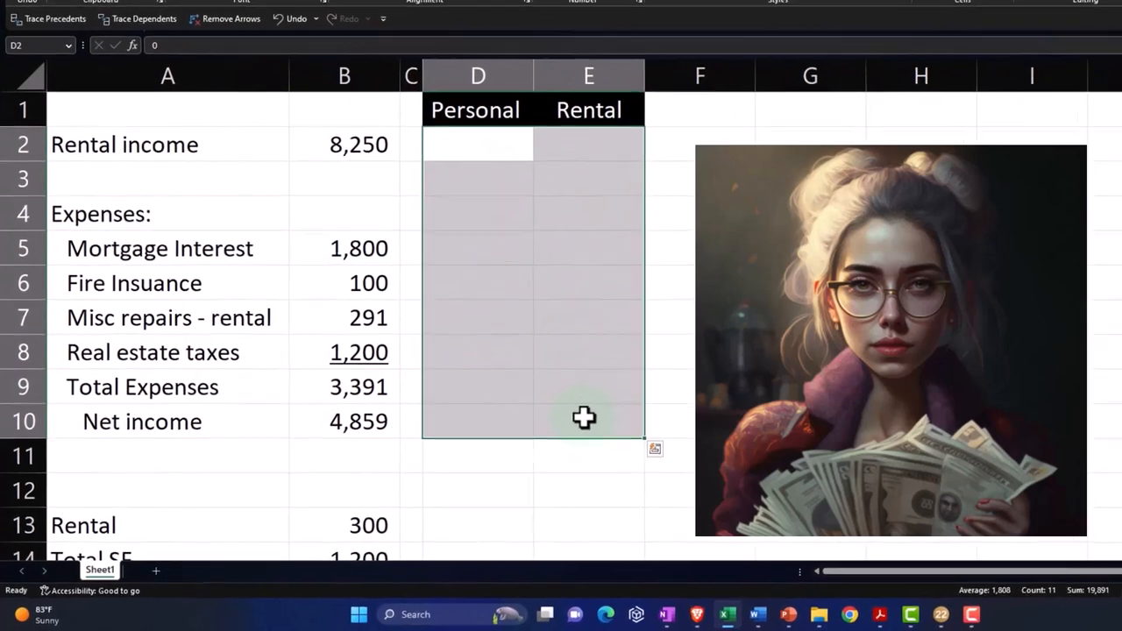
pyautogui.scroll(-3)
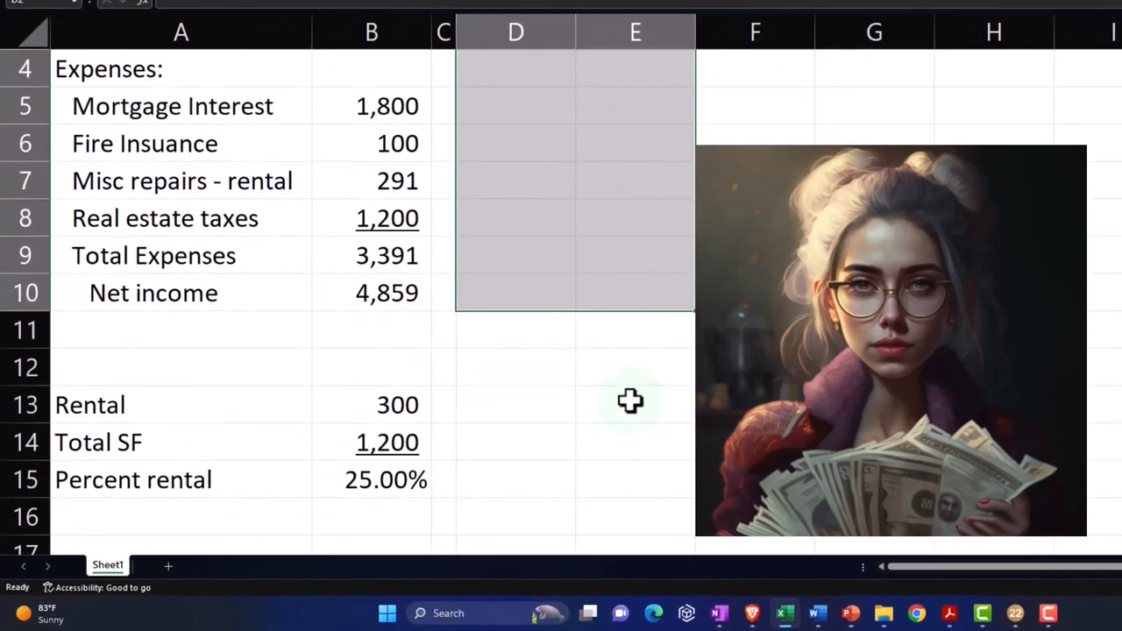
pyautogui.moveTo(179, 403)
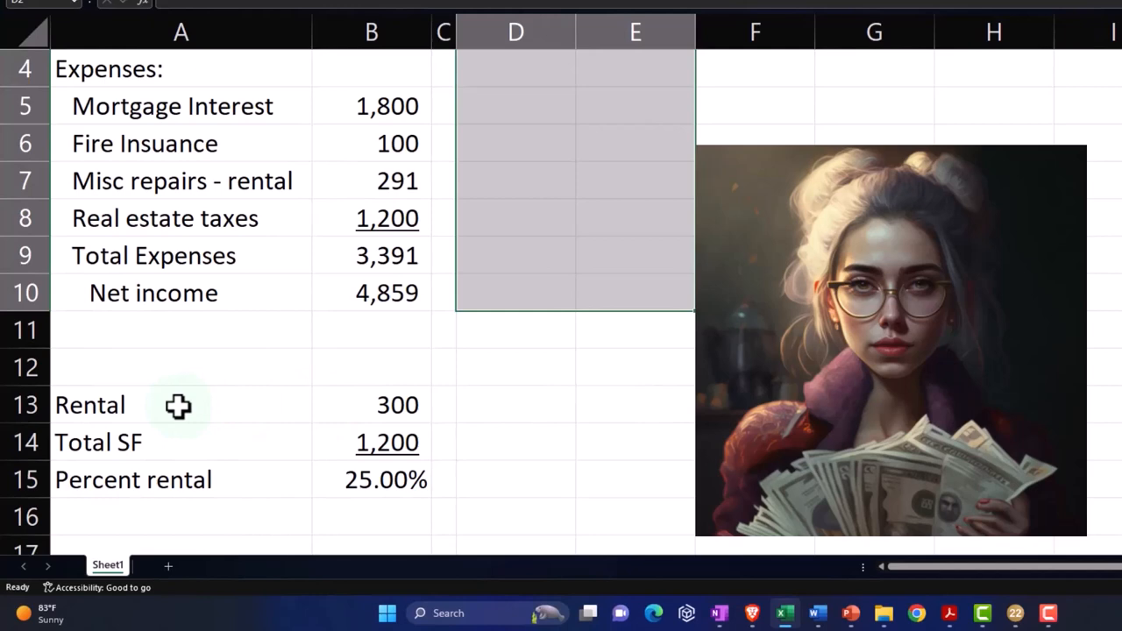
# Relabel rows 13-15 as rental months, personal months and months in year with 11, 1 and 12.
pyautogui.click(179, 403)
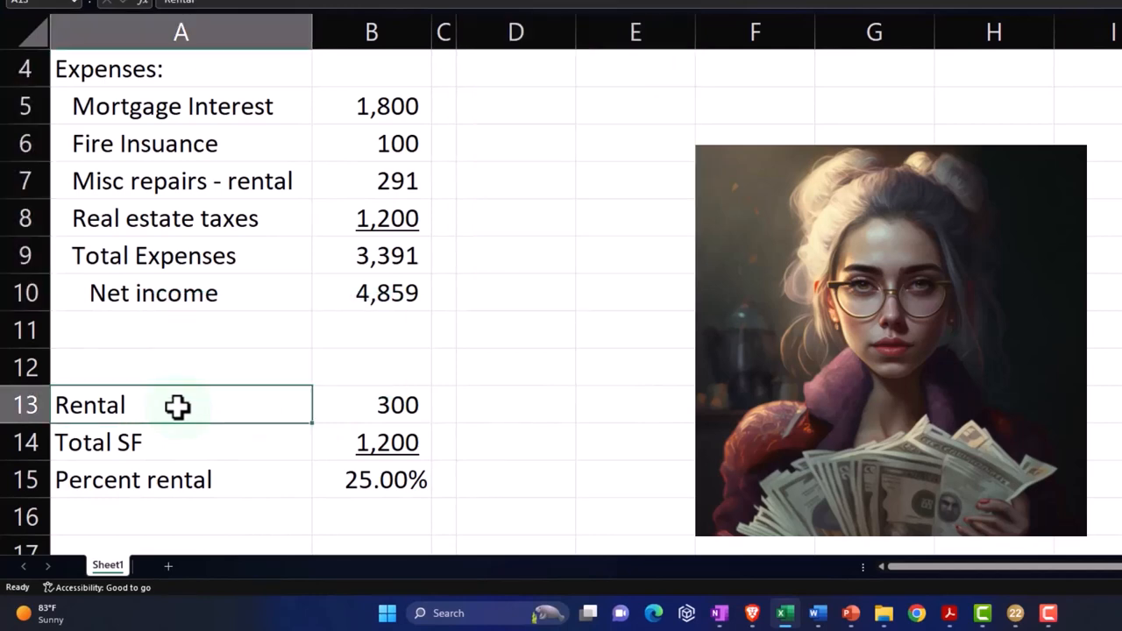
pyautogui.doubleClick(179, 405)
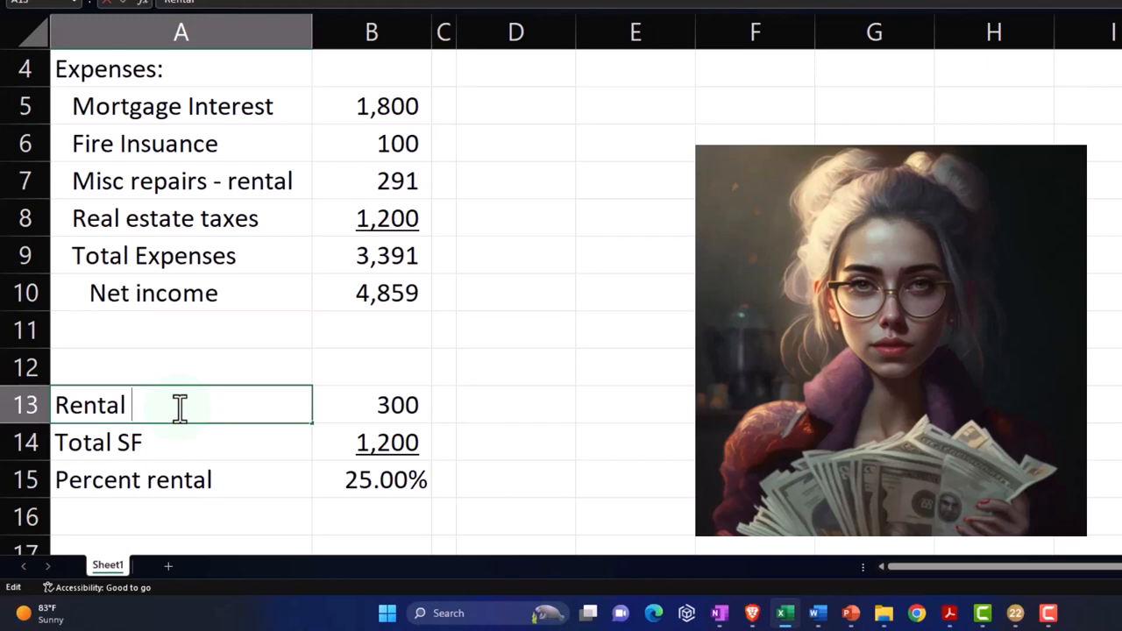
pyautogui.write('11')
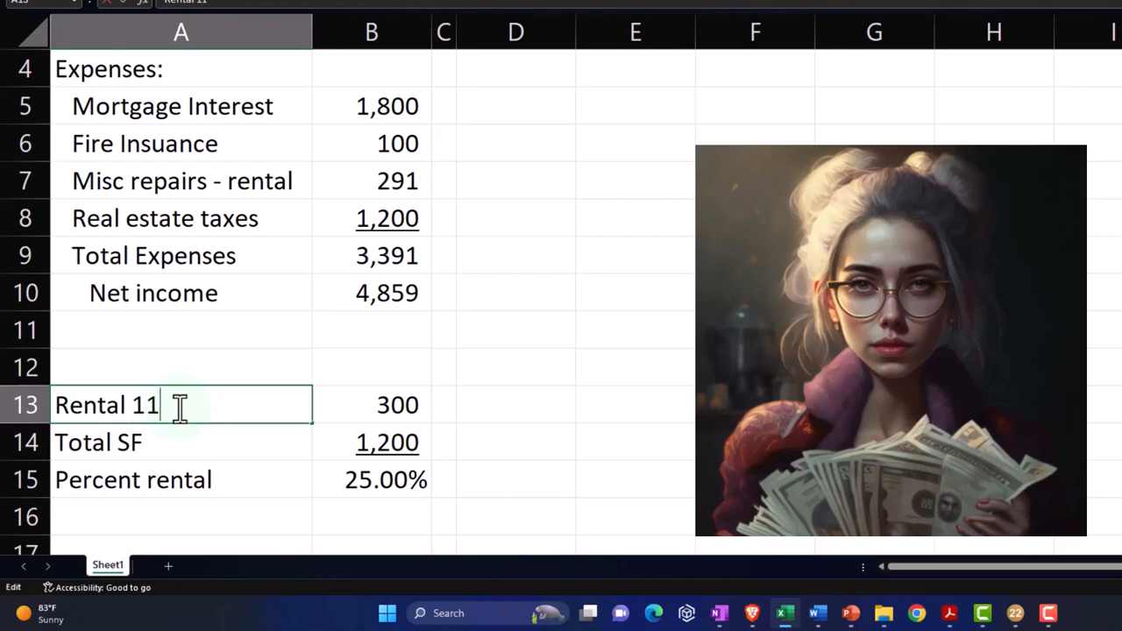
pyautogui.click(183, 442)
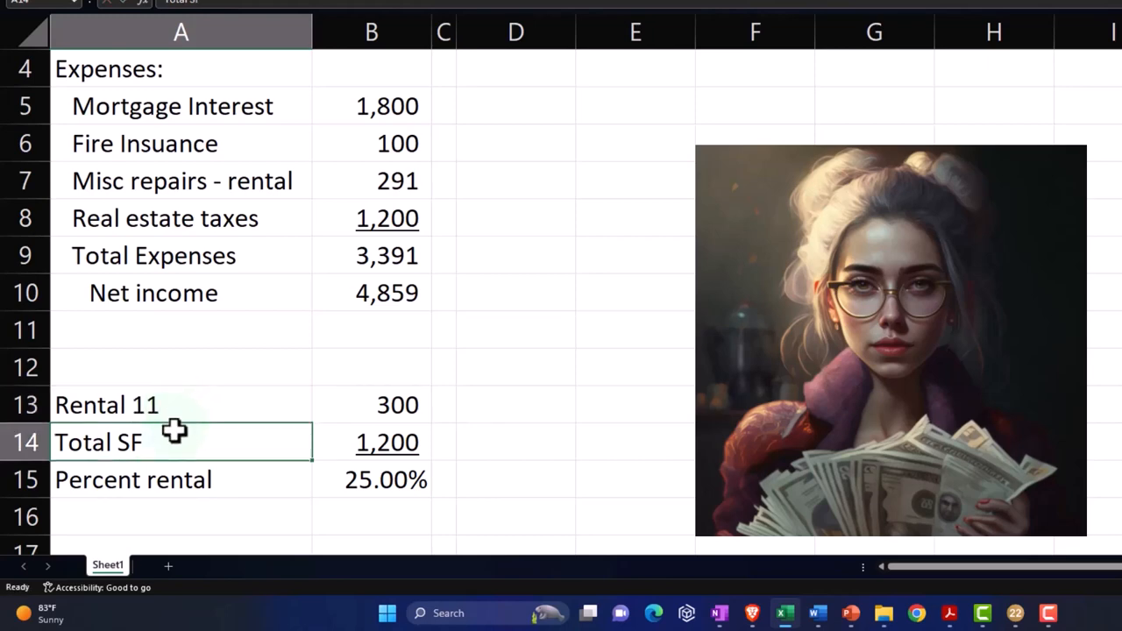
pyautogui.write('Months for')
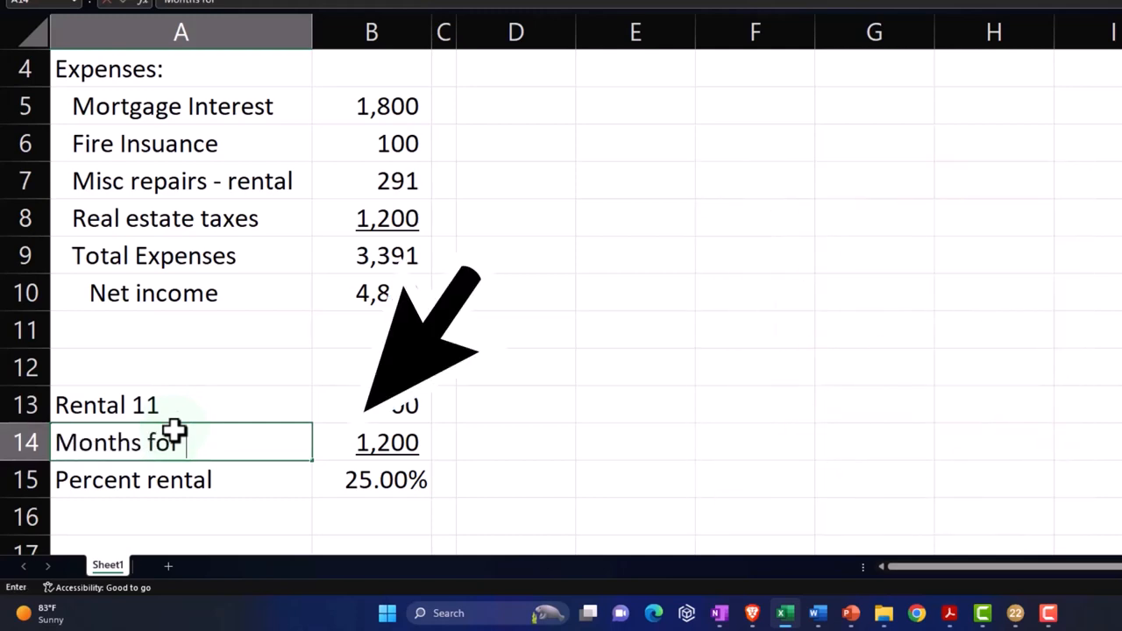
pyautogui.write('personal')
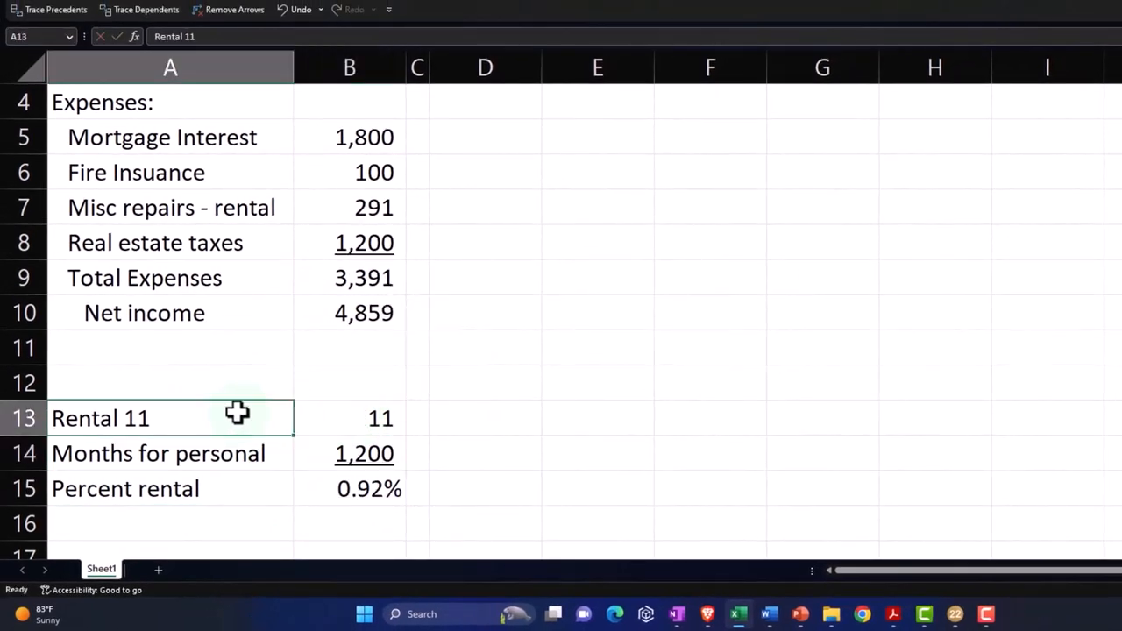
pyautogui.write('Months for r')
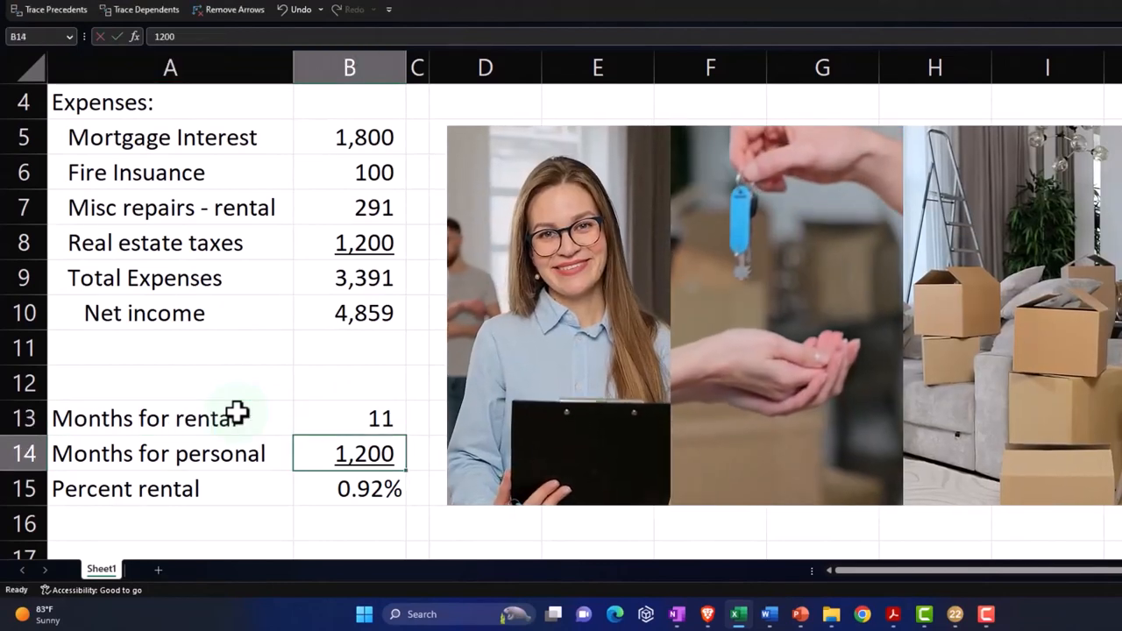
pyautogui.write('1')
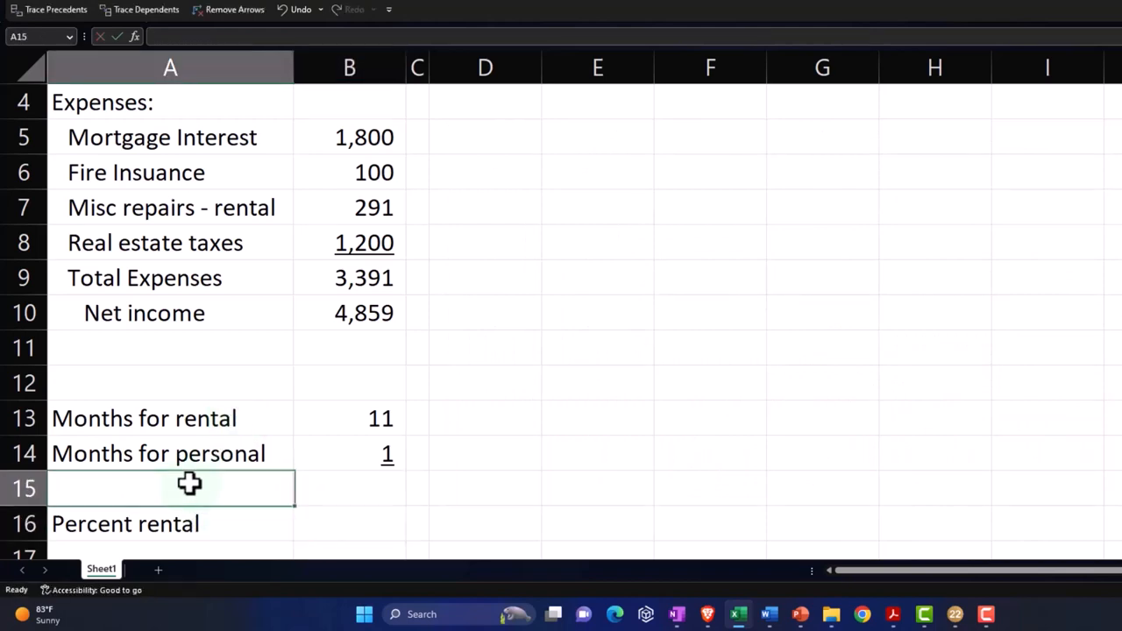
pyautogui.write('Montsh in year')
pyautogui.click(350, 487)
pyautogui.write('12')
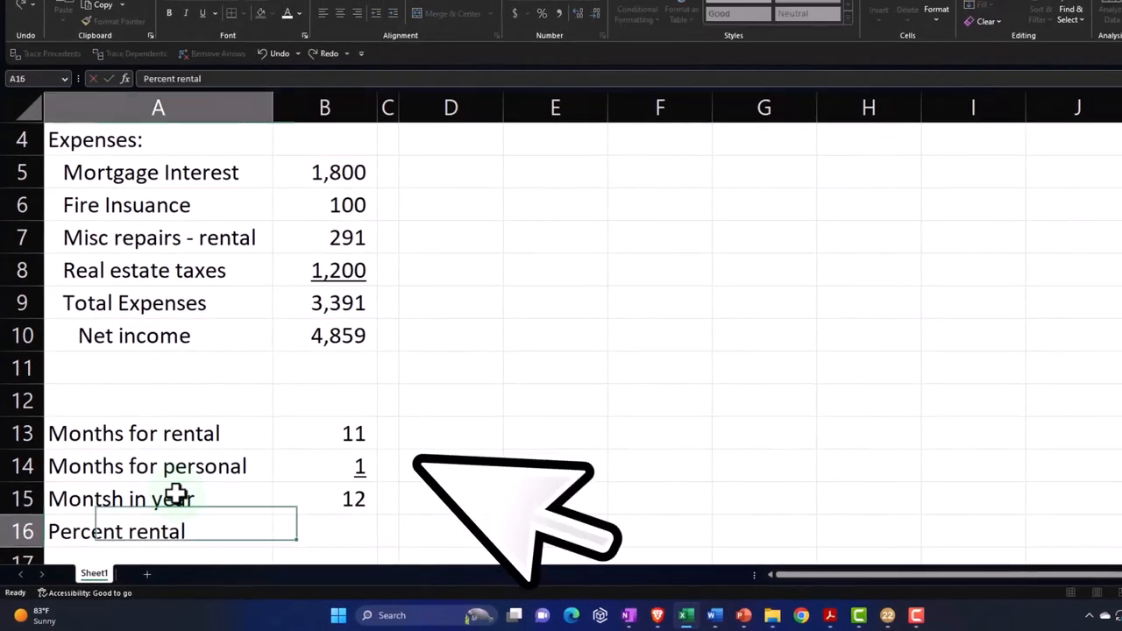
# Set percent rental in B16 to =B13/B15, rental months over months in year.
pyautogui.click(324, 466)
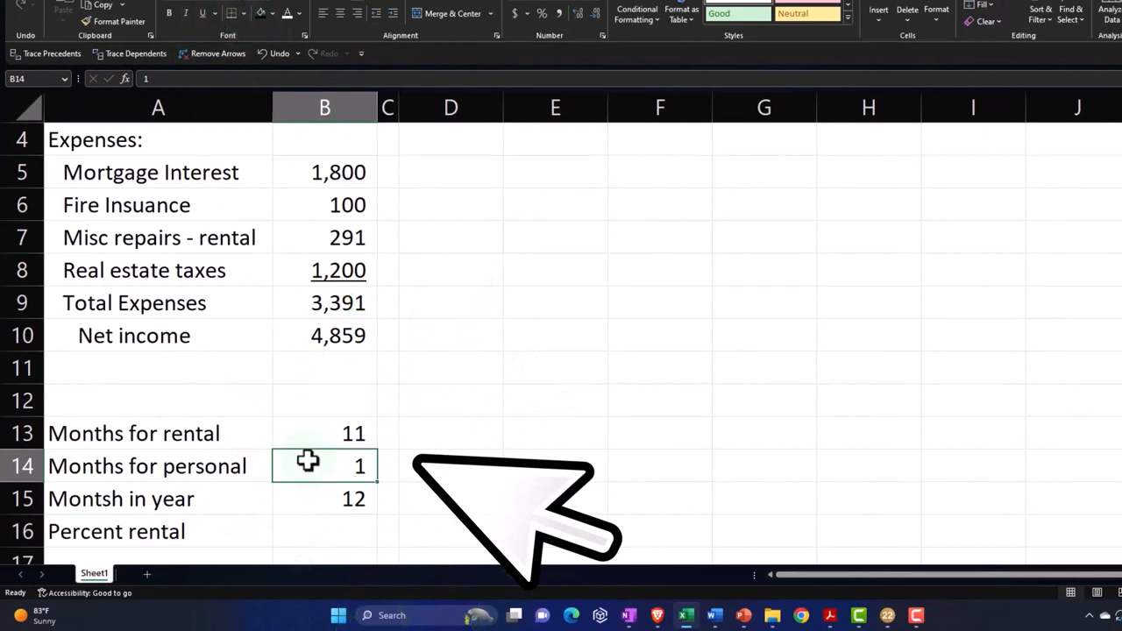
pyautogui.click(325, 498)
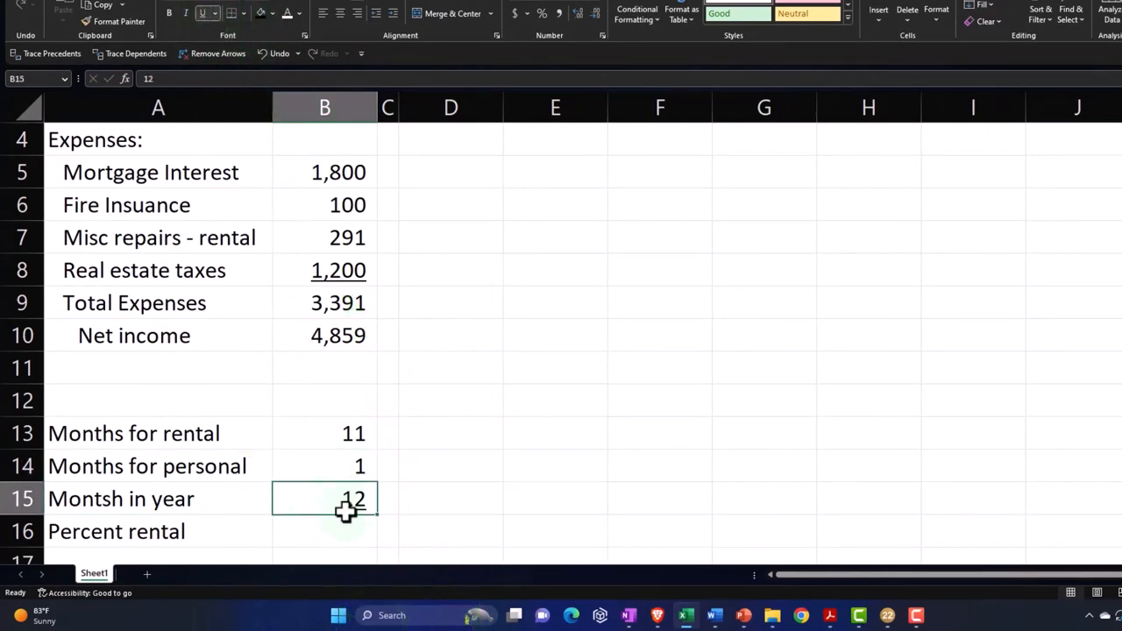
pyautogui.click(325, 532)
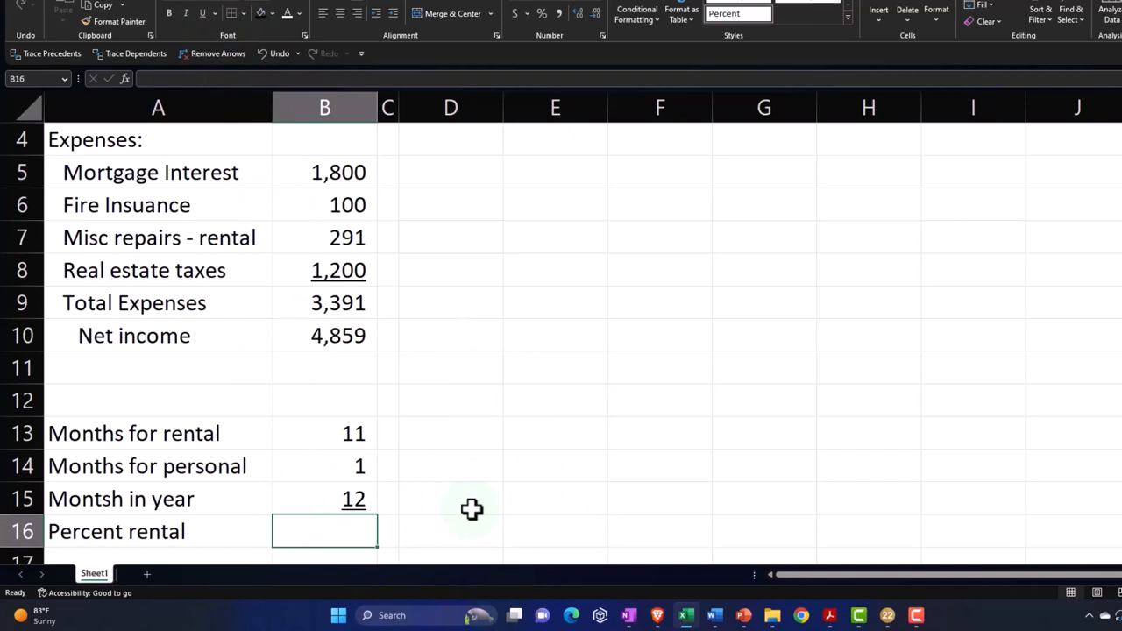
pyautogui.write('=B13')
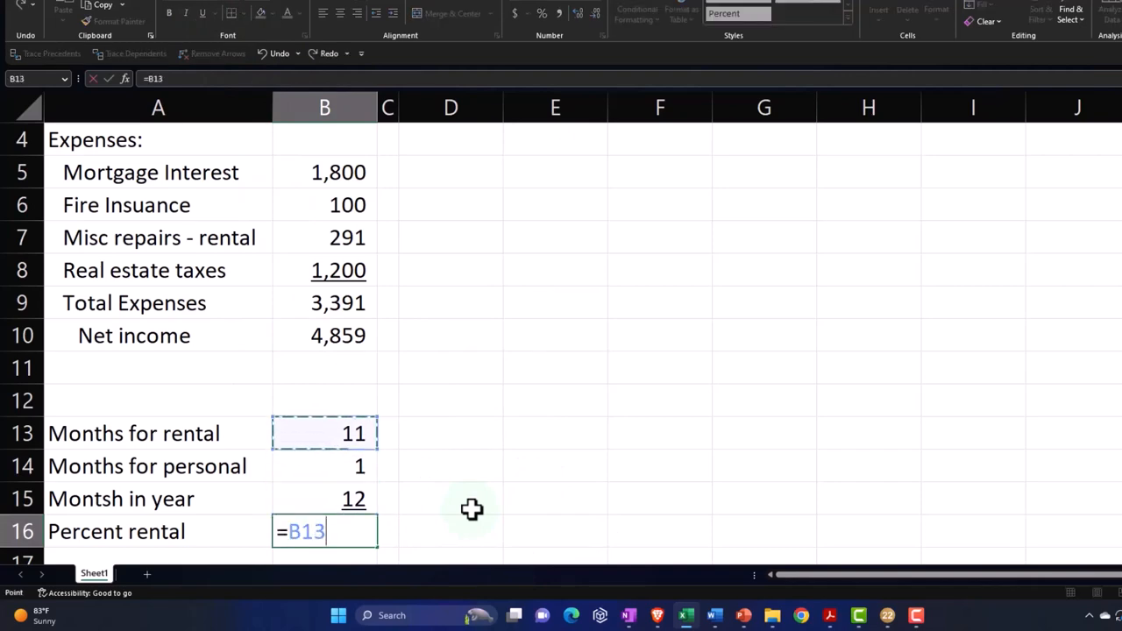
pyautogui.click(354, 498)
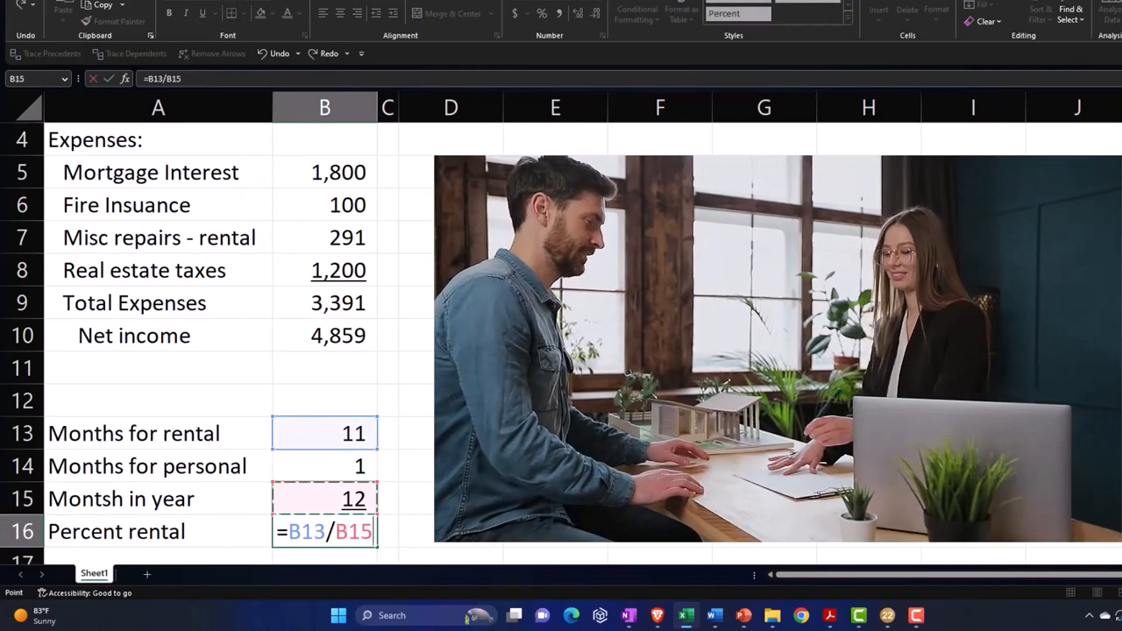
pyautogui.press('Enter')
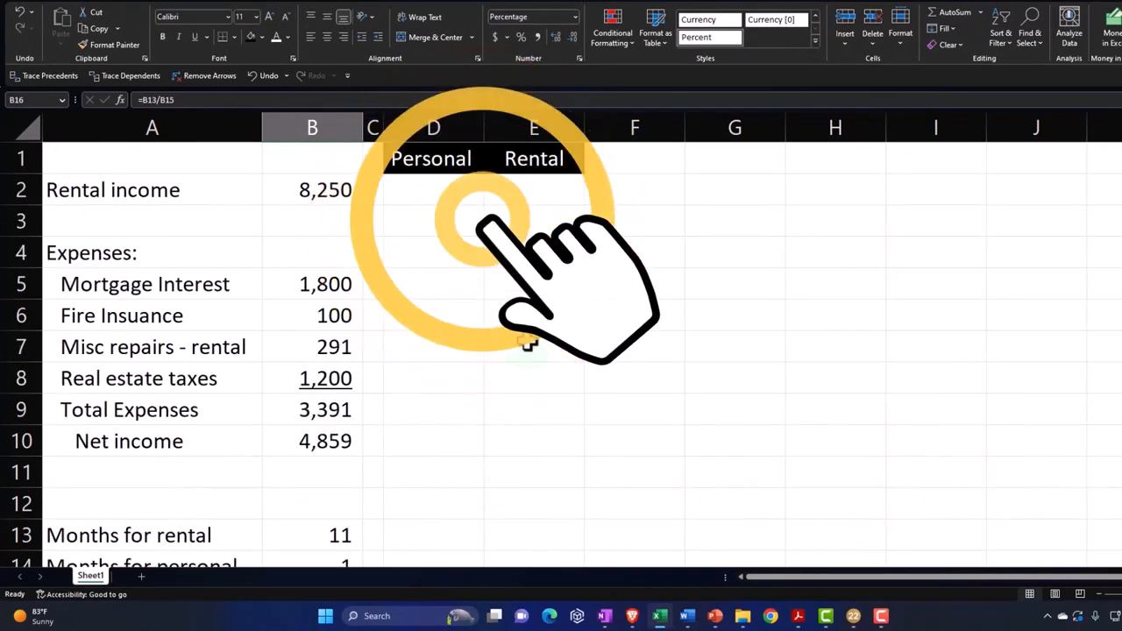
# Fill column E with amounts times $B$16 and start editing the rental repairs formula in E7.
pyautogui.click(533, 189)
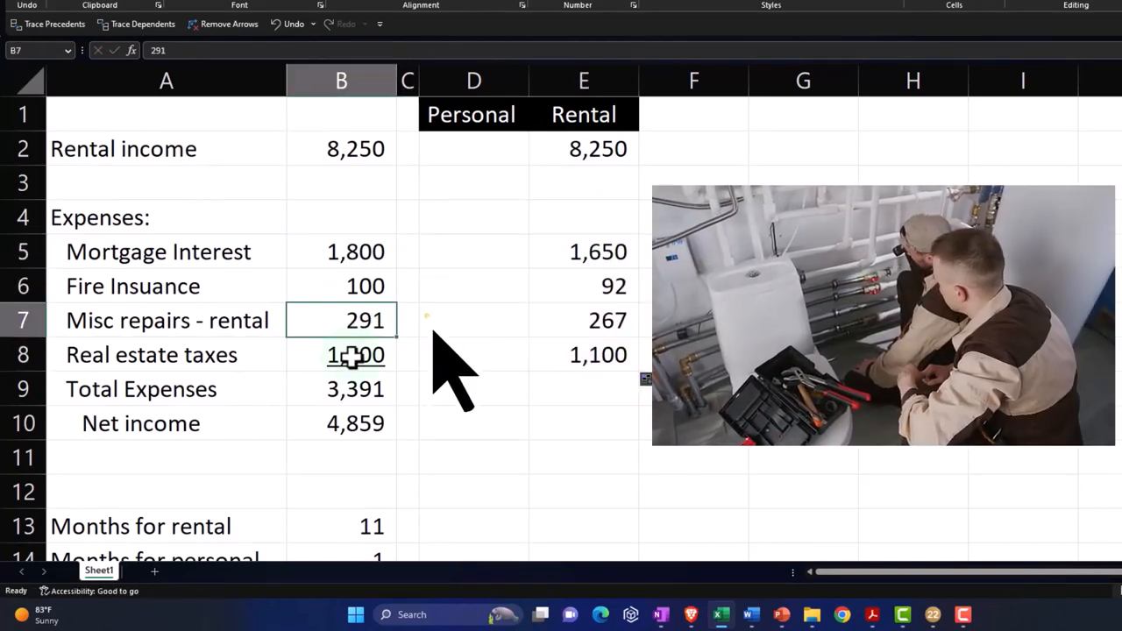
pyautogui.click(582, 319)
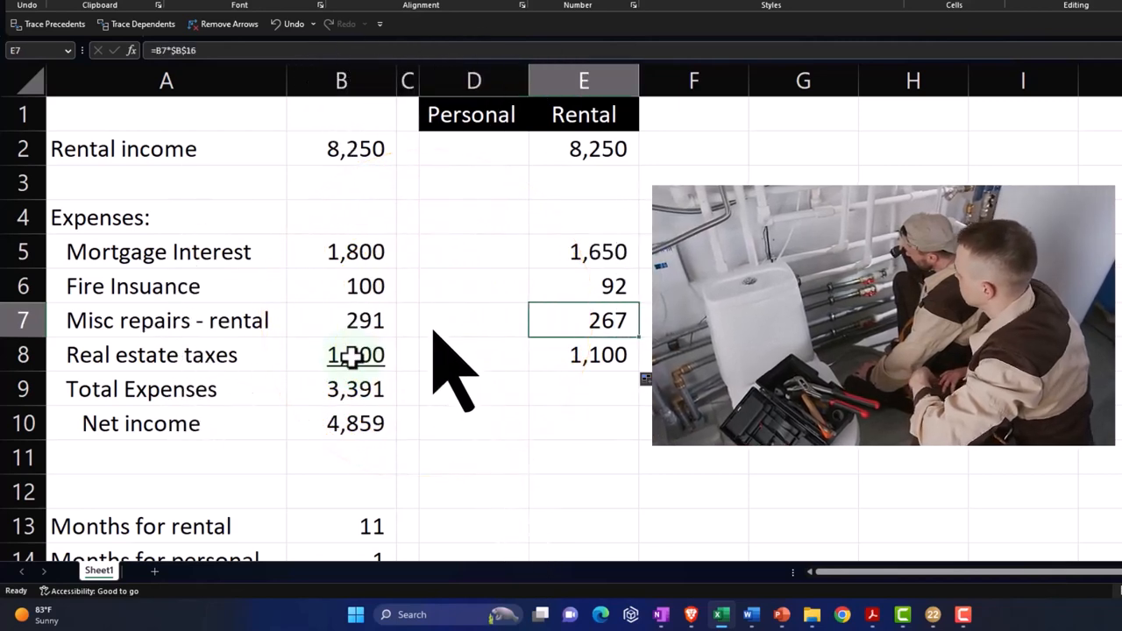
pyautogui.click(473, 319)
pyautogui.write('=sum(E7:E8')
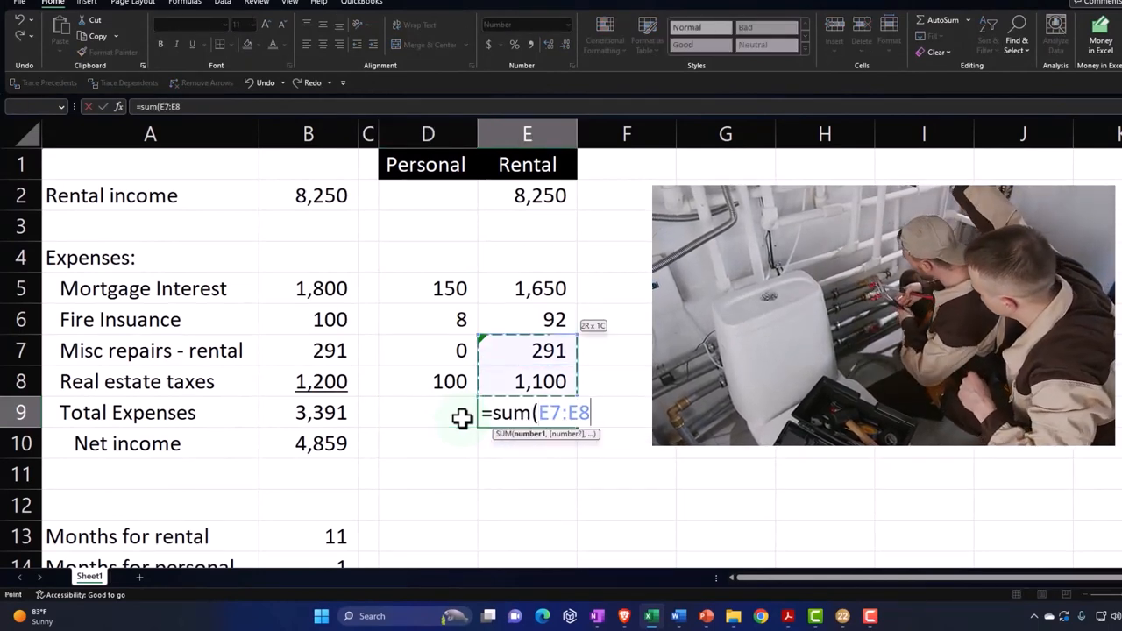
# Total rental expenses at 3,133 with =SUM(E5:E8), then return to Lacerte's depreciation schedule.
pyautogui.press('Enter')
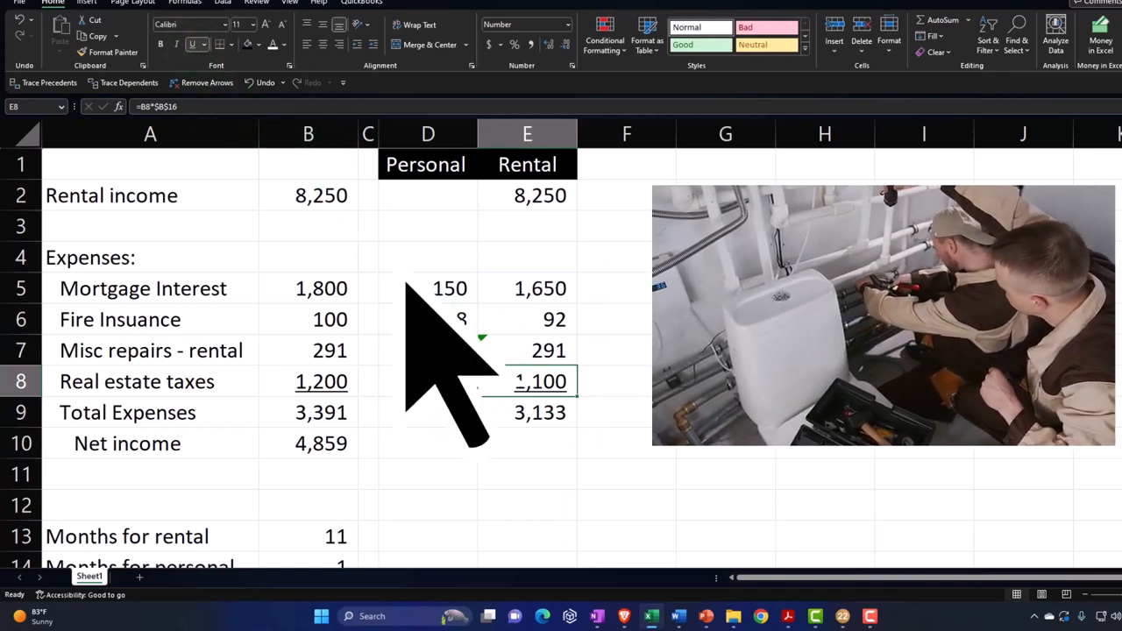
pyautogui.scroll(-3)
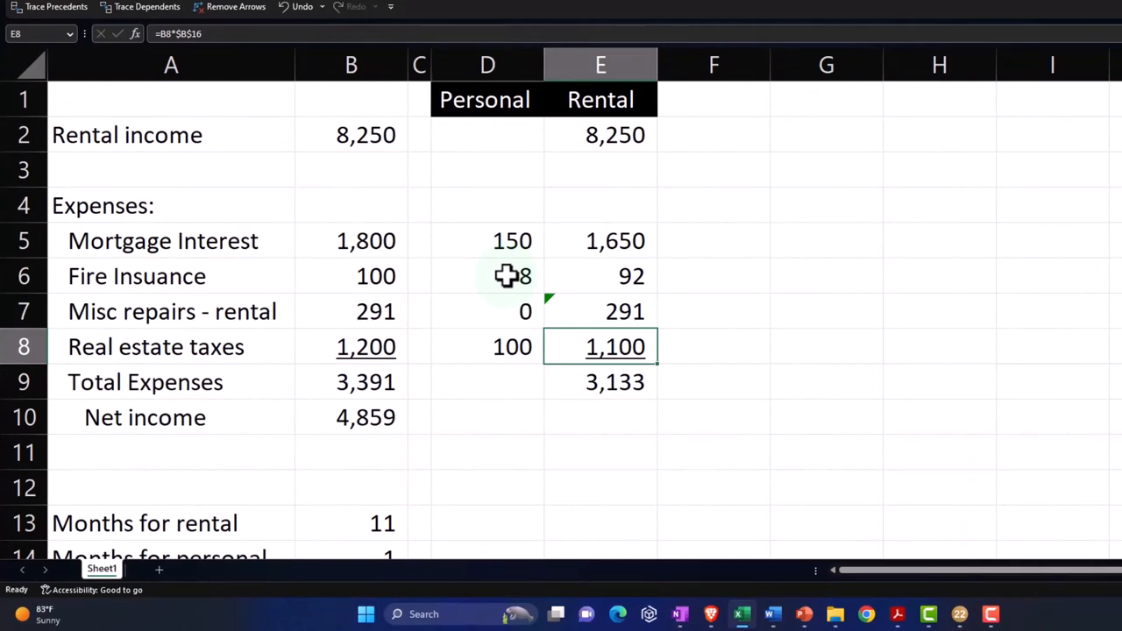
pyautogui.moveTo(599, 378)
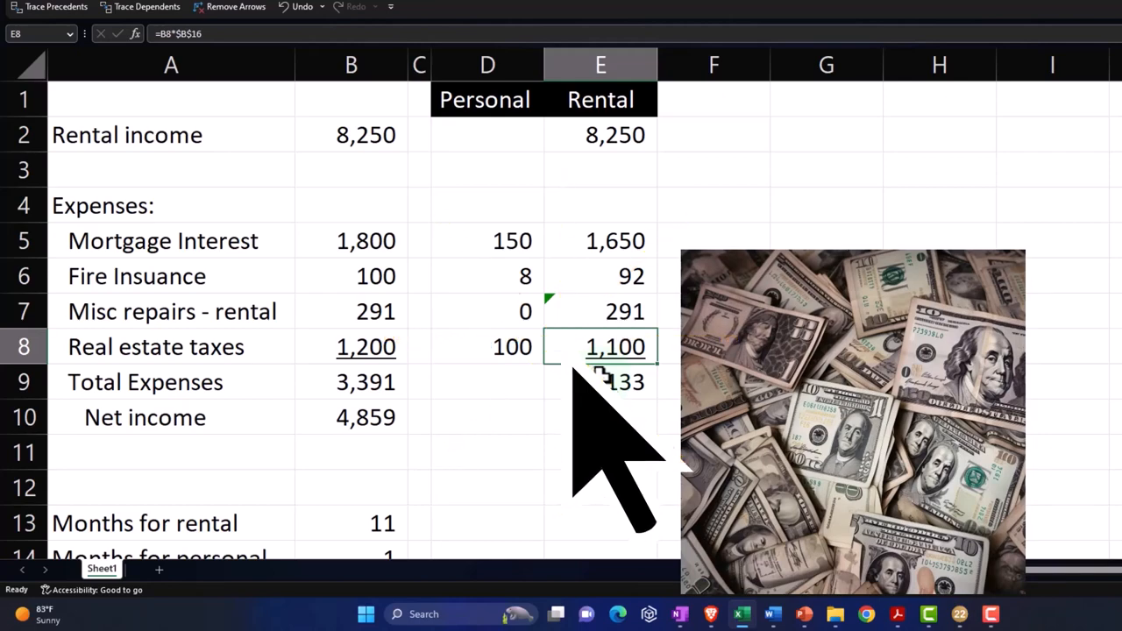
pyautogui.click(53, 7)
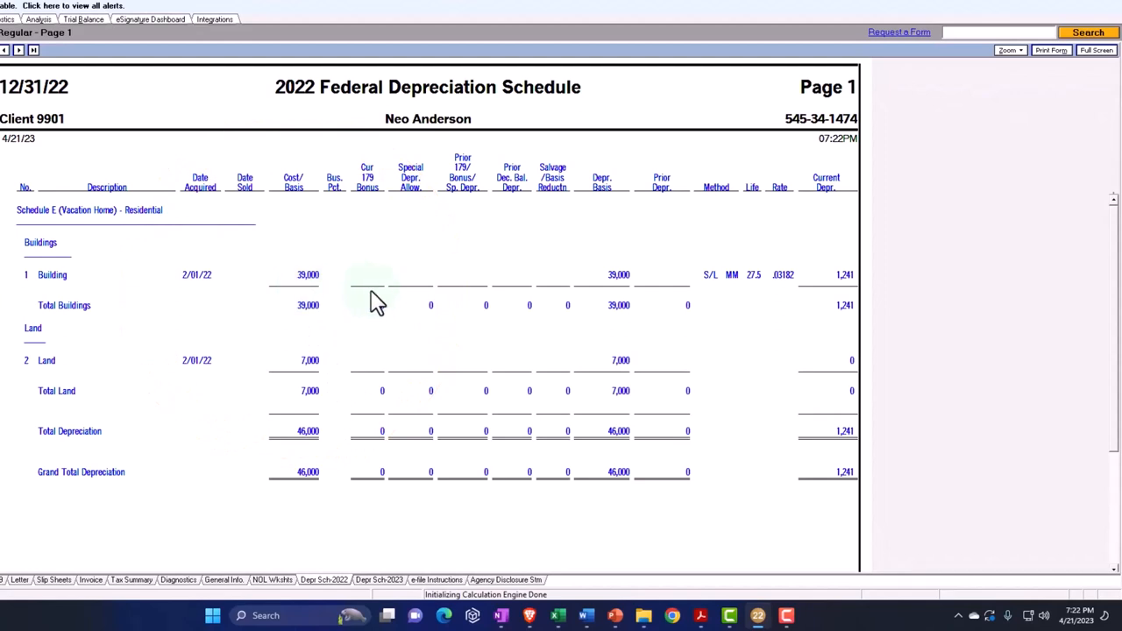
pyautogui.moveTo(648, 307)
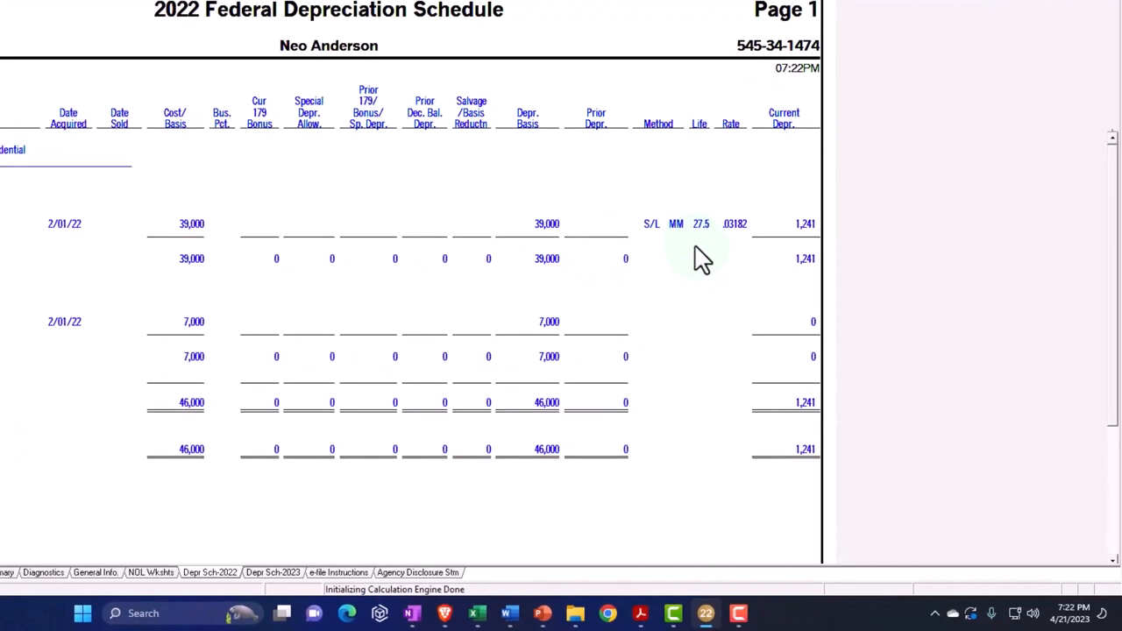
pyautogui.moveTo(698, 260)
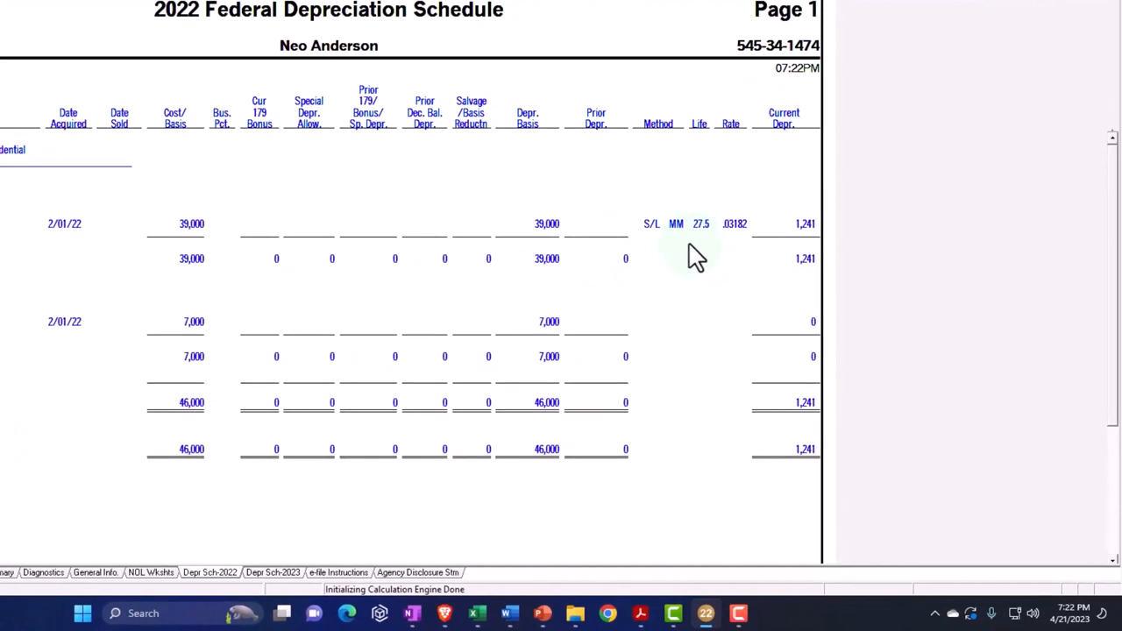
pyautogui.moveTo(757, 259)
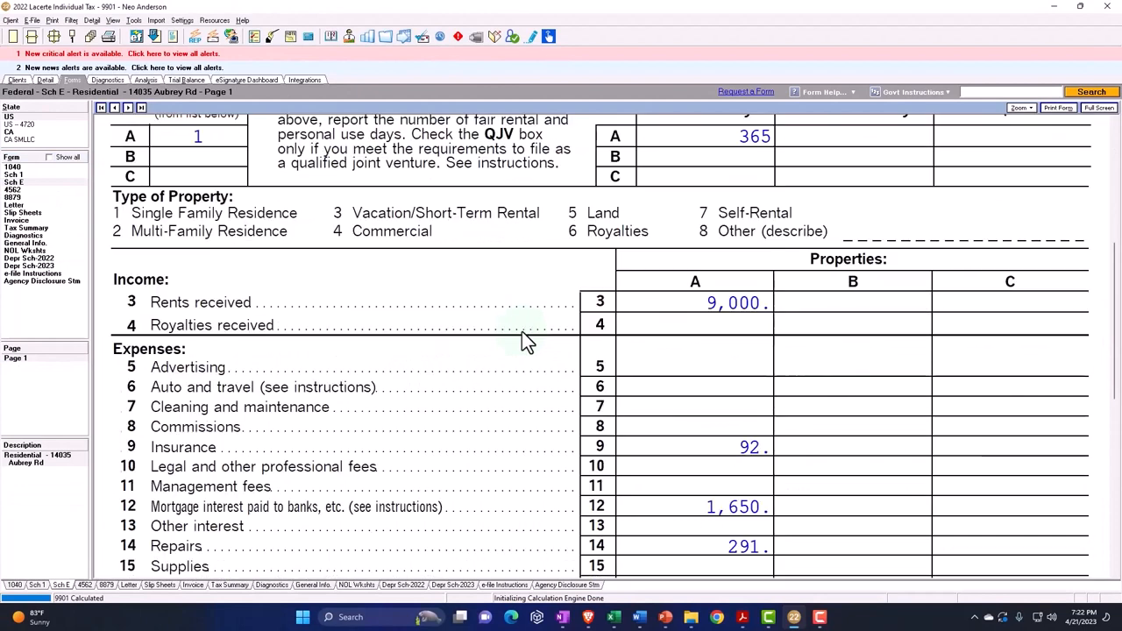
# Scroll Schedule E to lines 18-21 showing 1,100 taxes, 1,241 depreciation and 4,374 total expenses.
pyautogui.scroll(-3)
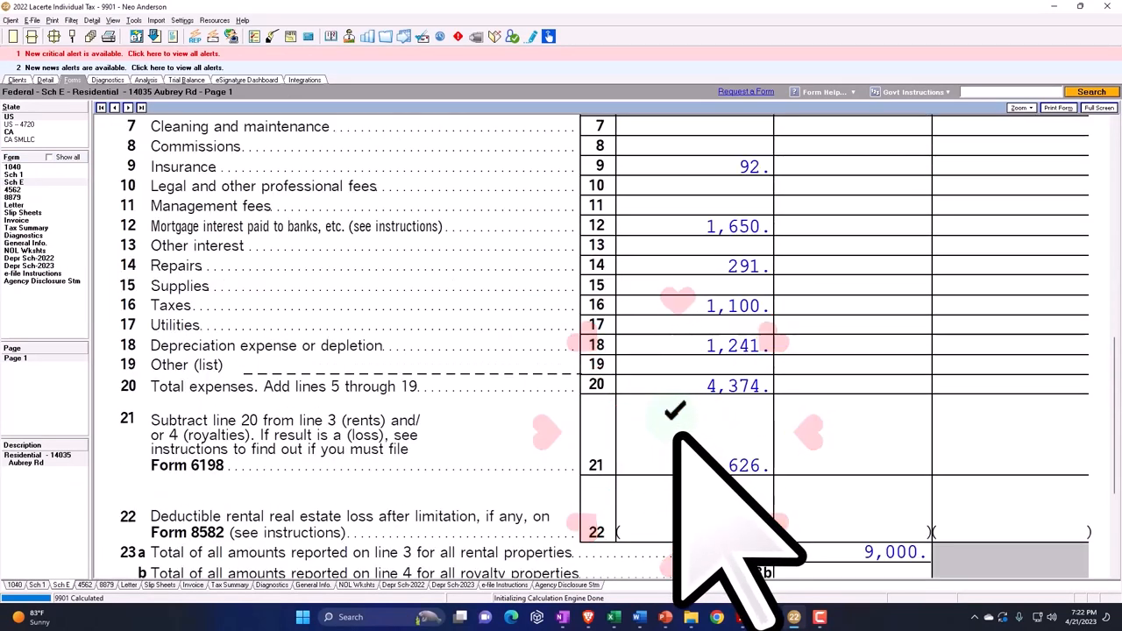
pyautogui.scroll(-3)
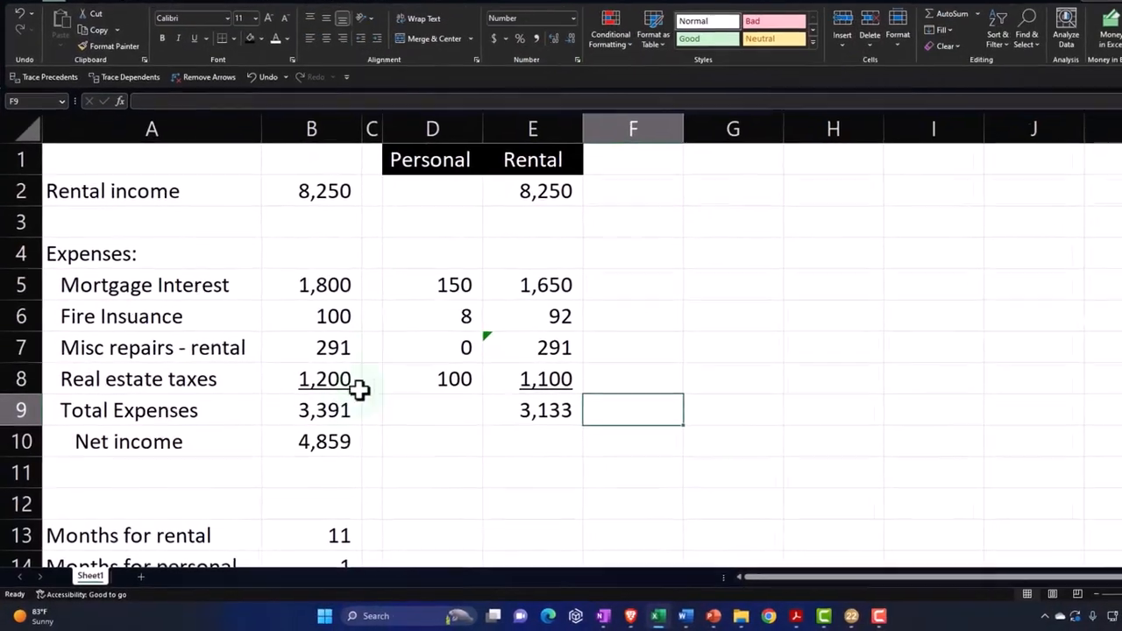
# List House 25,000 and the kitchen, recreation room 5,800, new roof, patio and deck 2,400 costs in A19:B23.
pyautogui.scroll(-3)
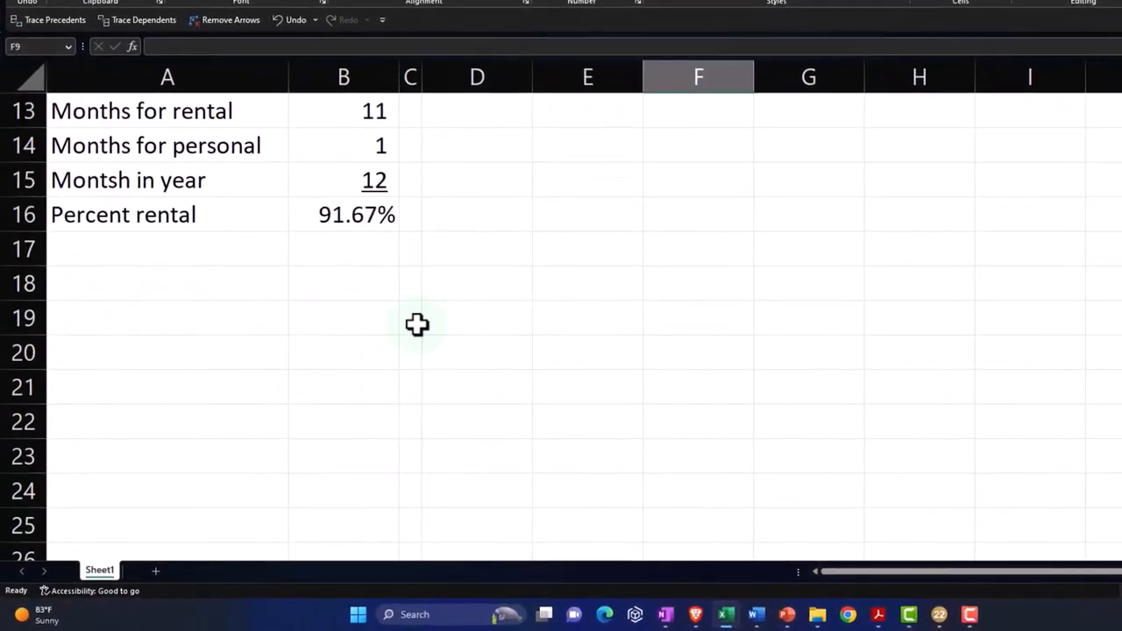
pyautogui.click(167, 317)
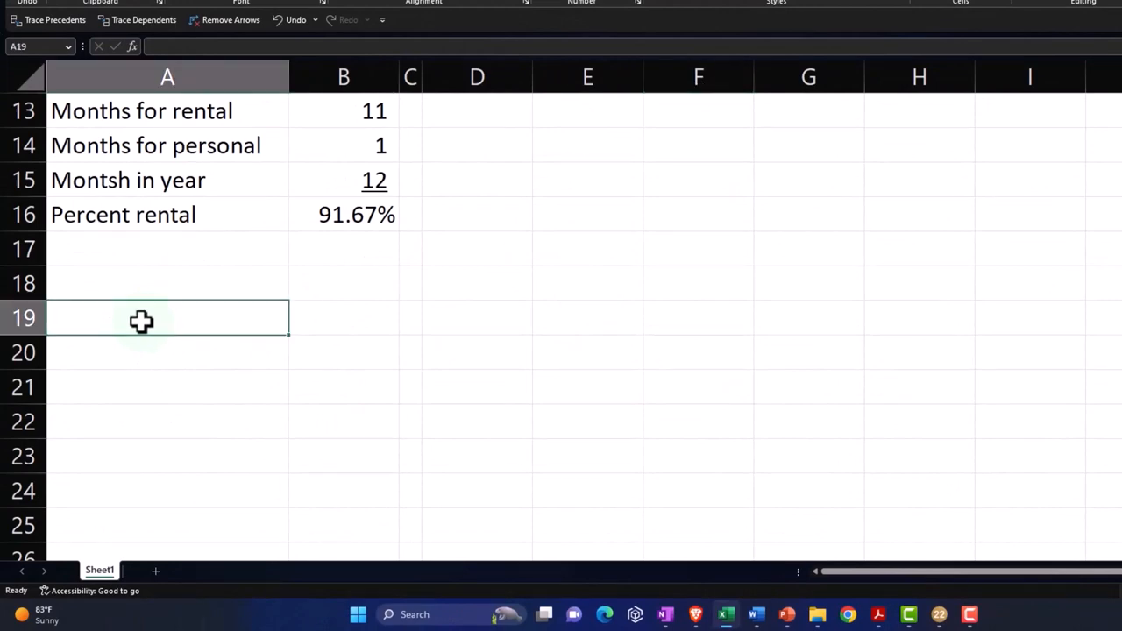
pyautogui.write('House')
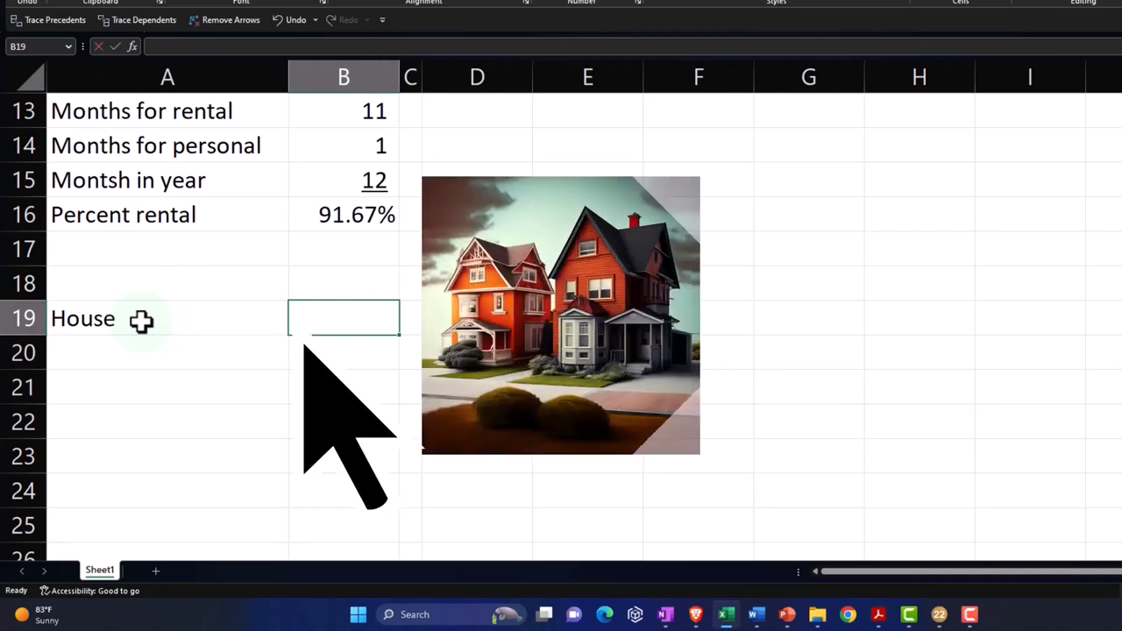
pyautogui.write('25000')
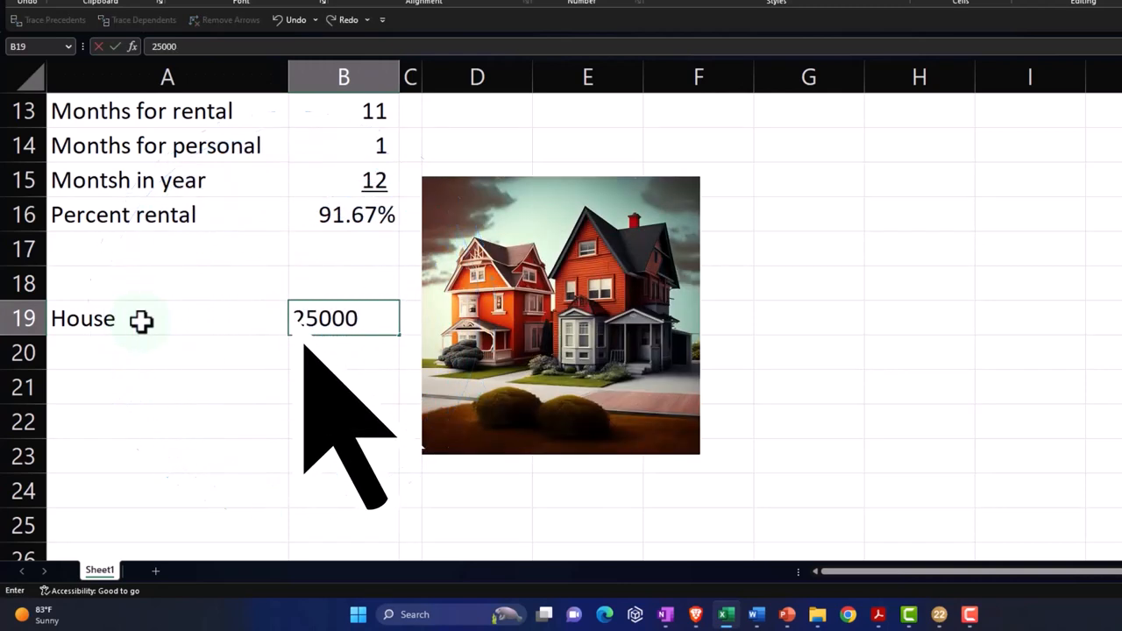
pyautogui.write('Remodeled')
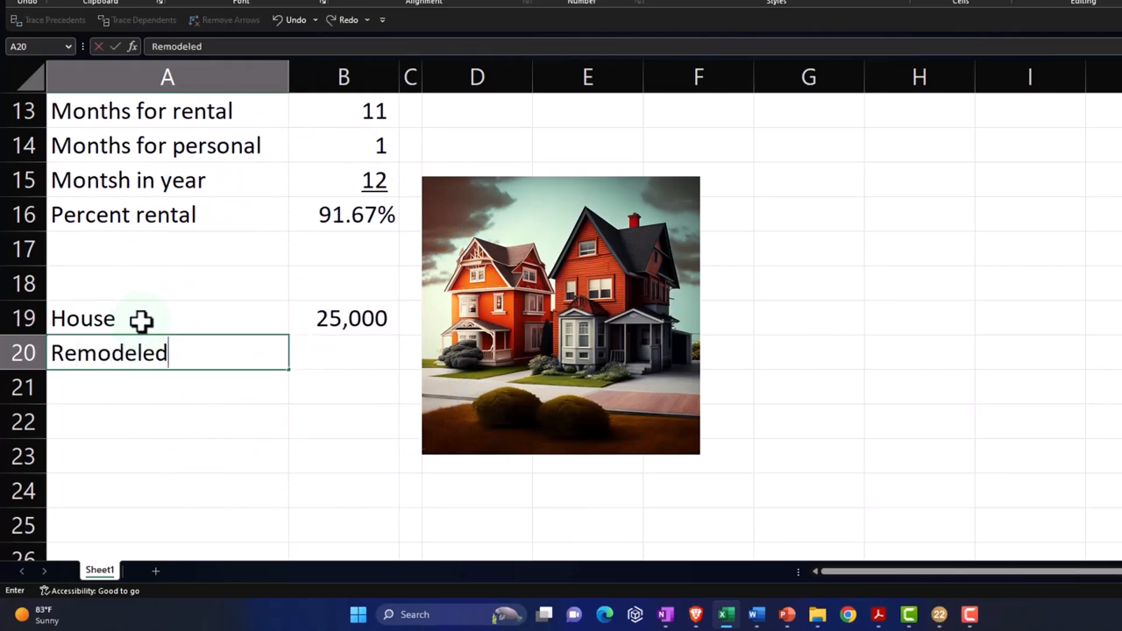
pyautogui.write('kitchen')
pyautogui.click(343, 352)
pyautogui.write('4,200')
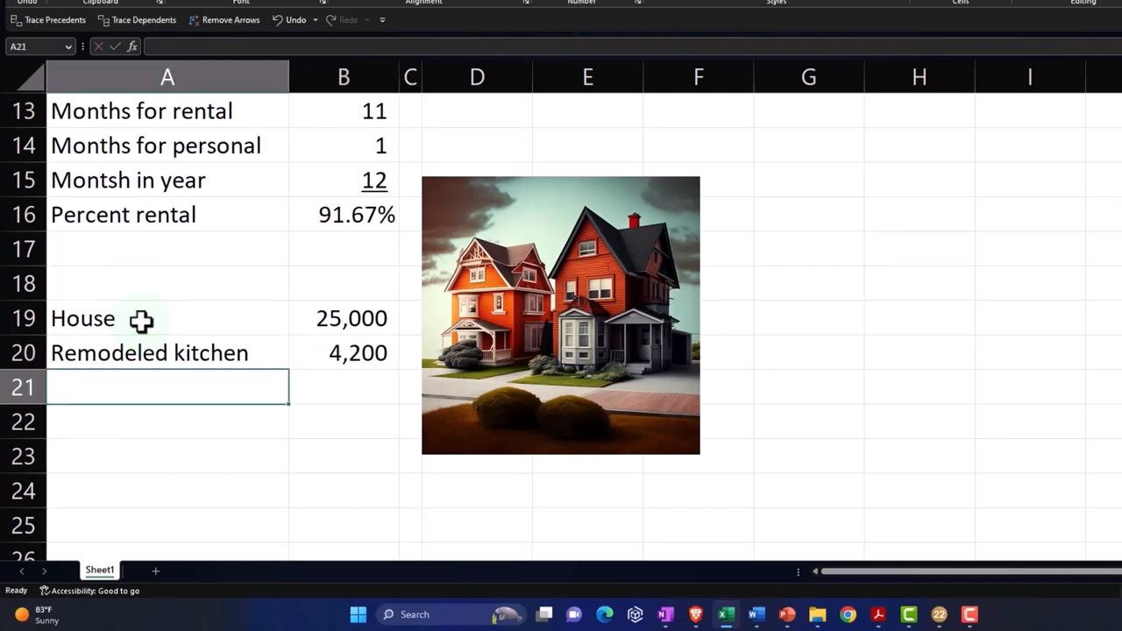
pyautogui.write('Recreation room')
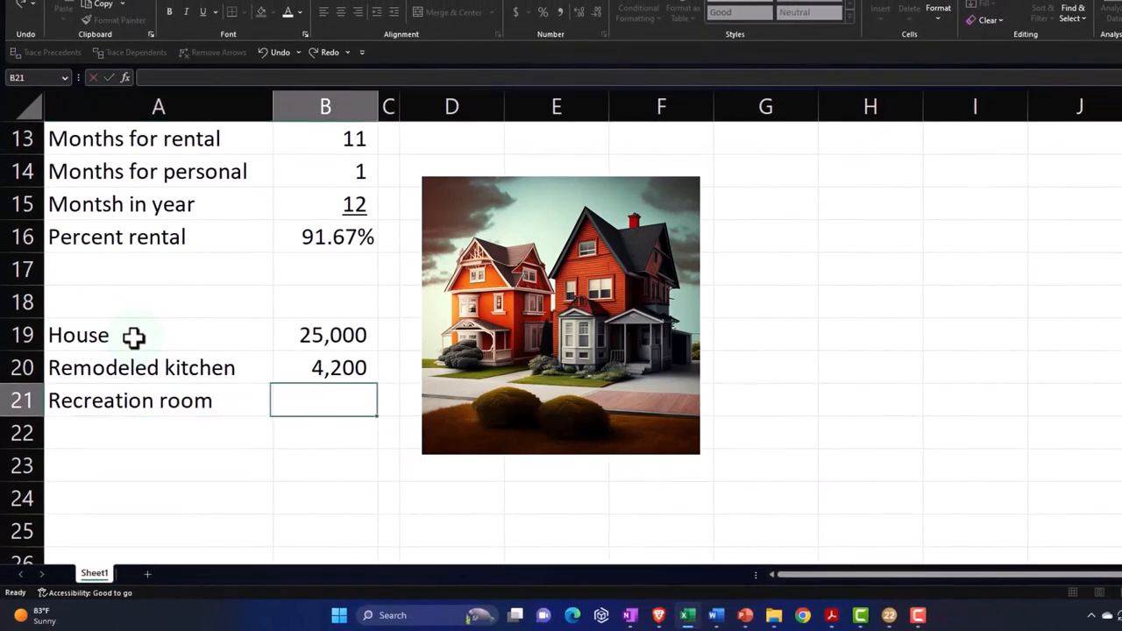
pyautogui.write('5800')
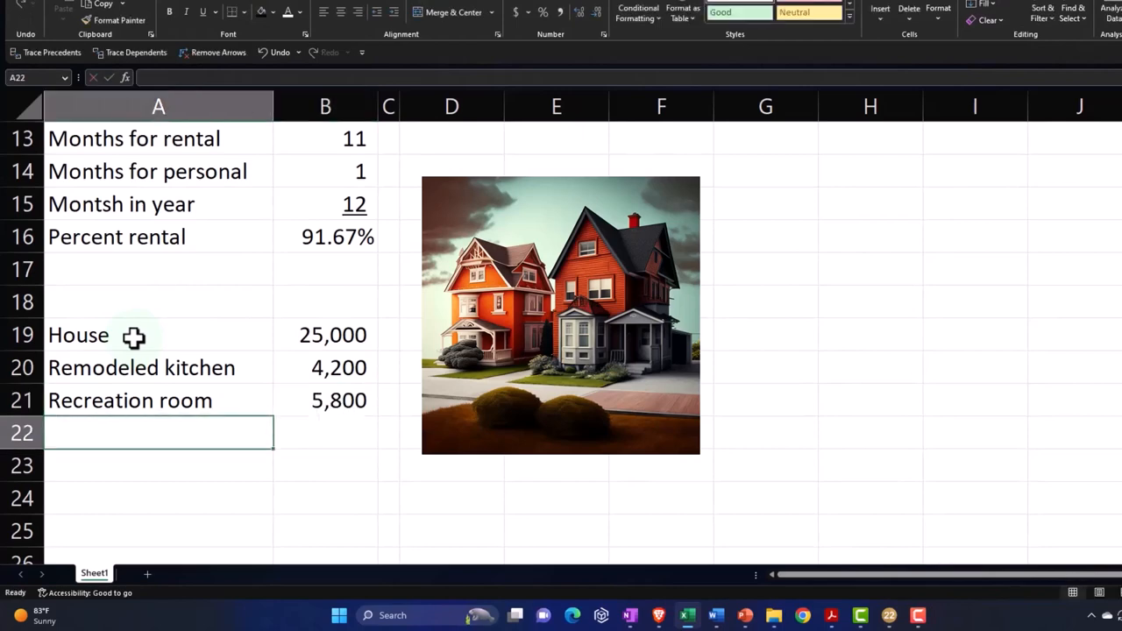
pyautogui.write('New re')
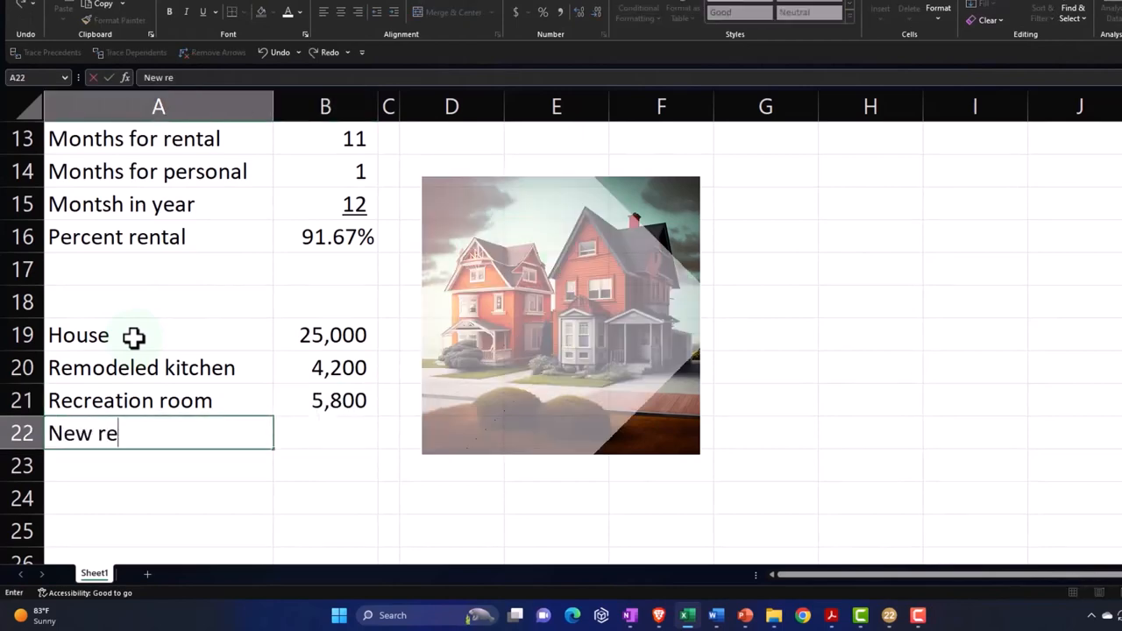
pyautogui.write('16')
pyautogui.click(158, 465)
pyautogui.write('Patio and ')
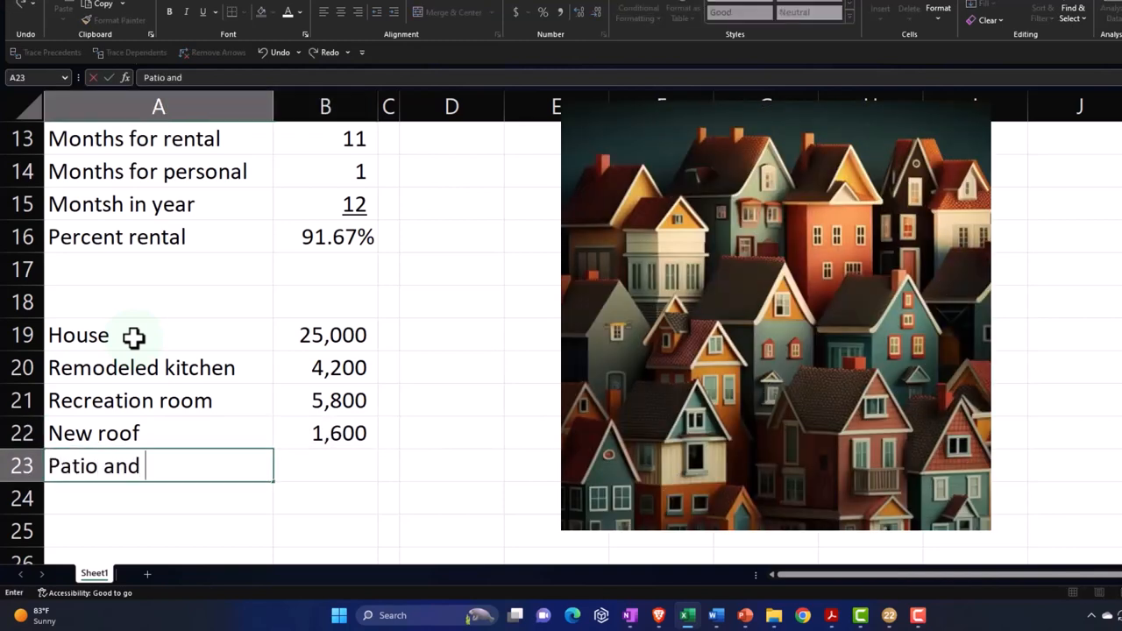
pyautogui.write('deck')
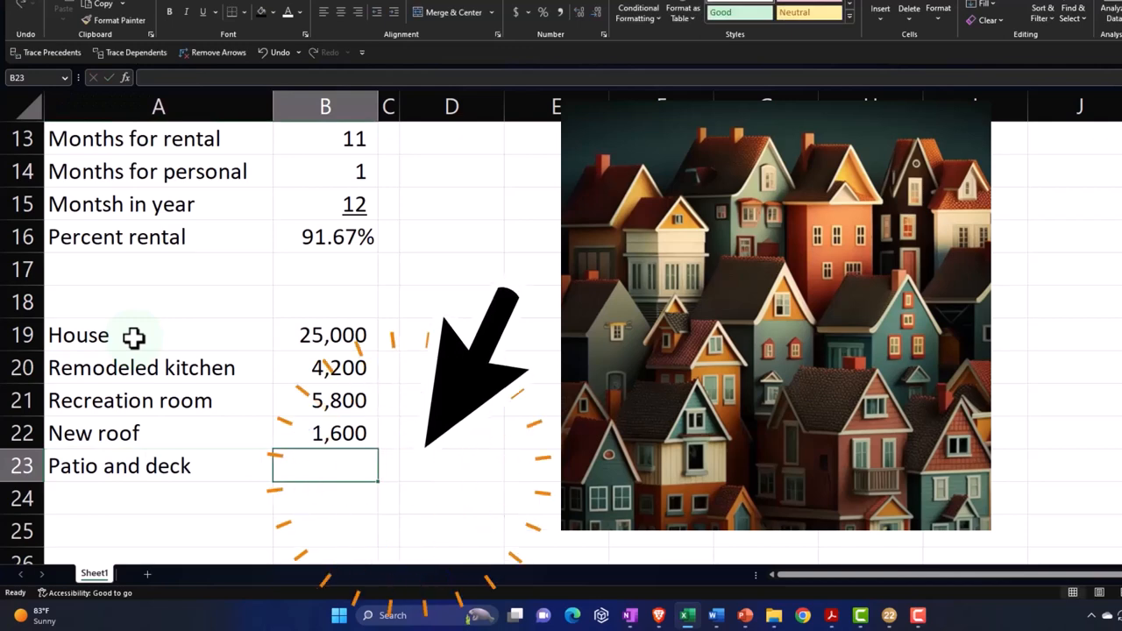
pyautogui.write('2,400')
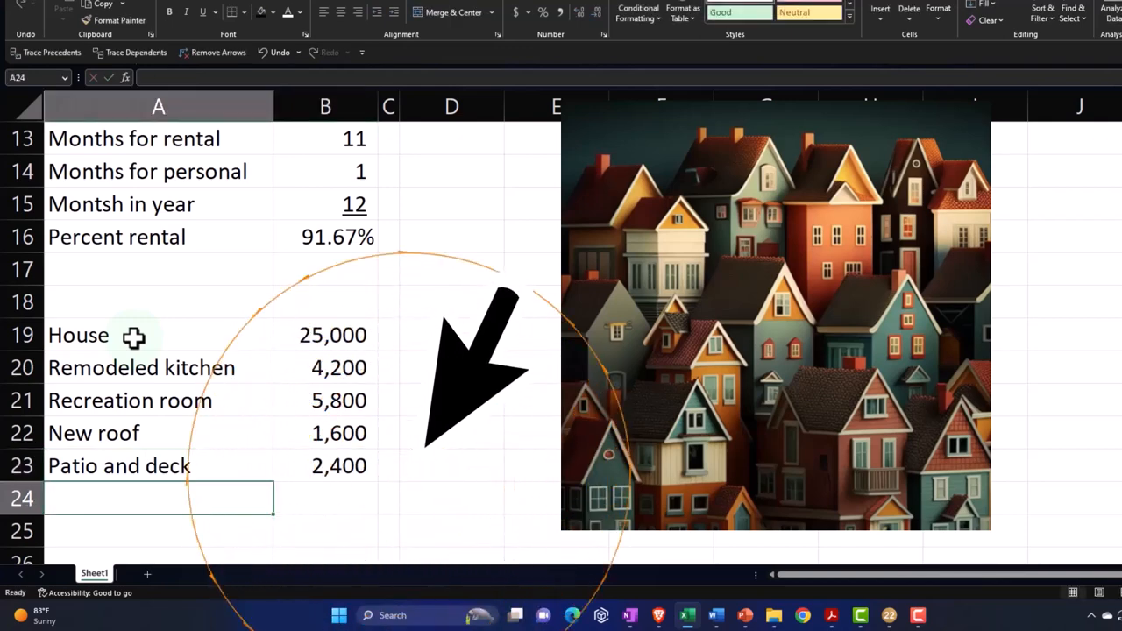
# Label the adjusted basis and total it with =SUM(B19:B23) in B25, giving 39,000.
pyautogui.write('Adjusted basis')
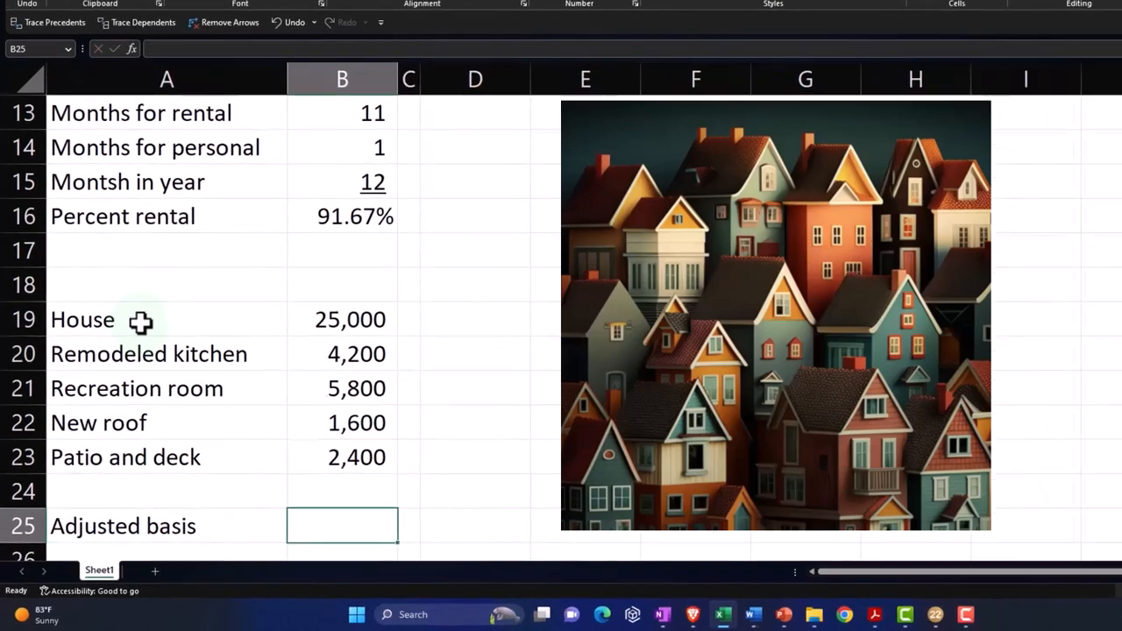
pyautogui.write('=s')
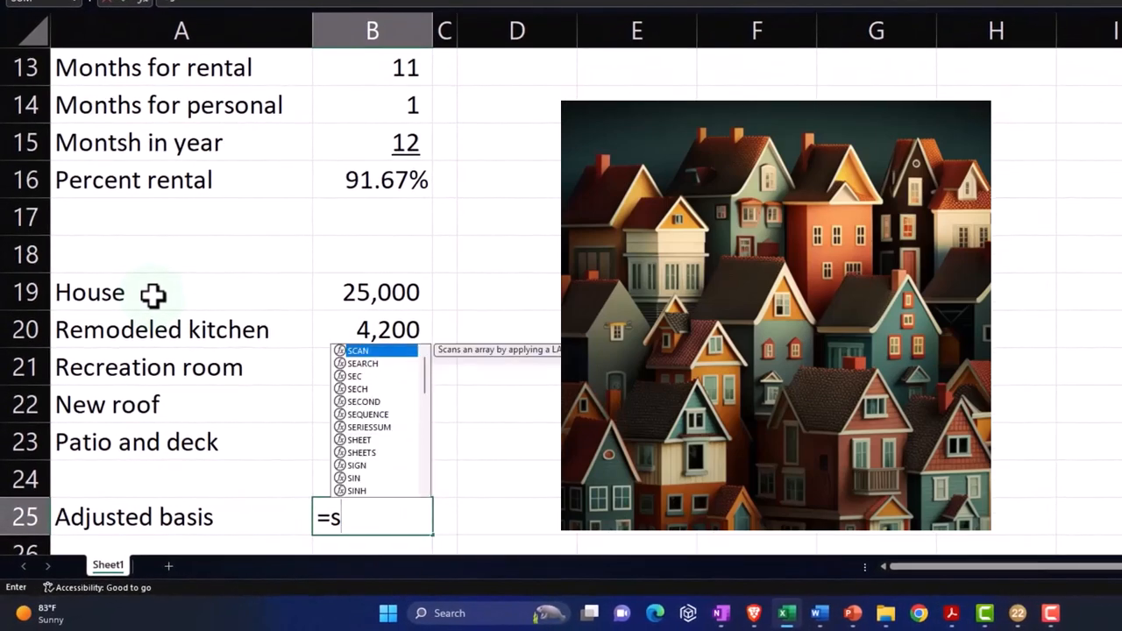
pyautogui.write('um(')
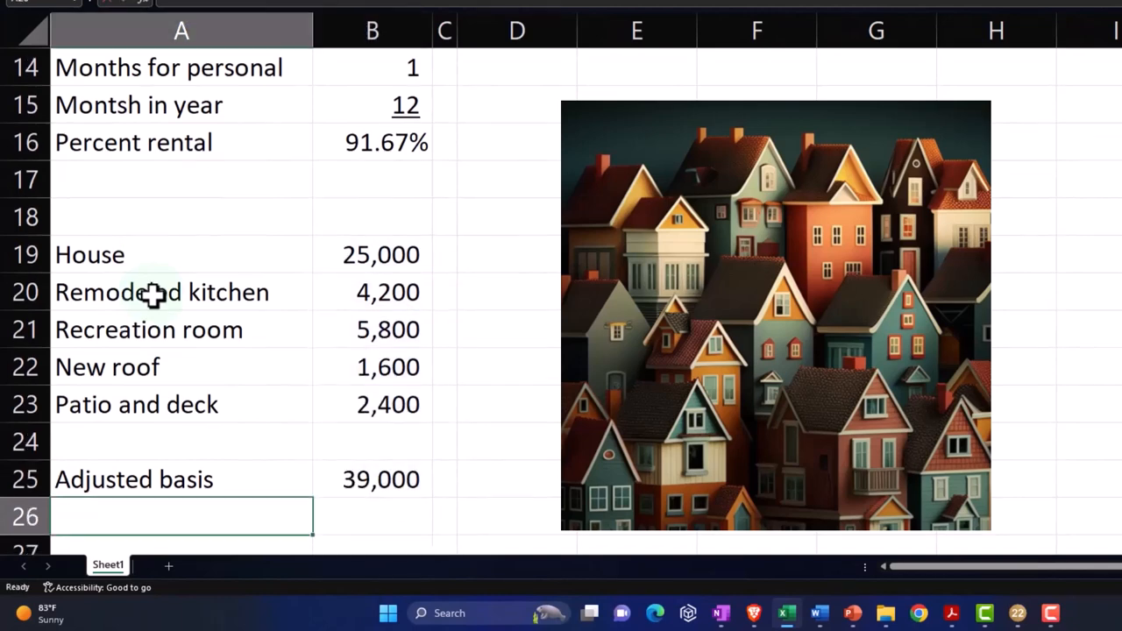
pyautogui.click(372, 480)
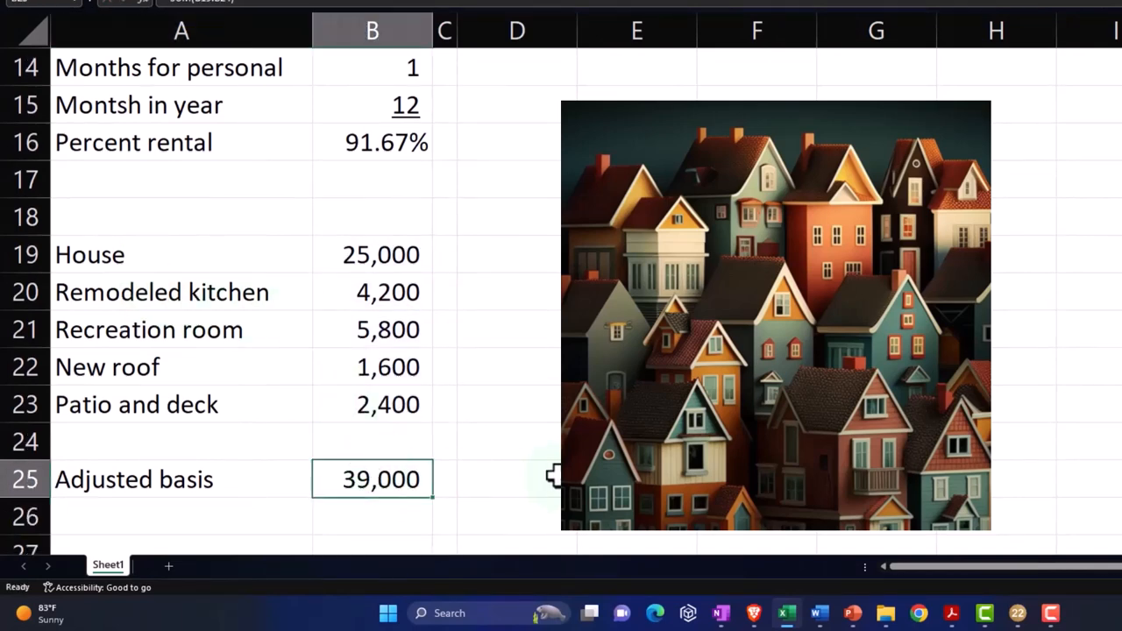